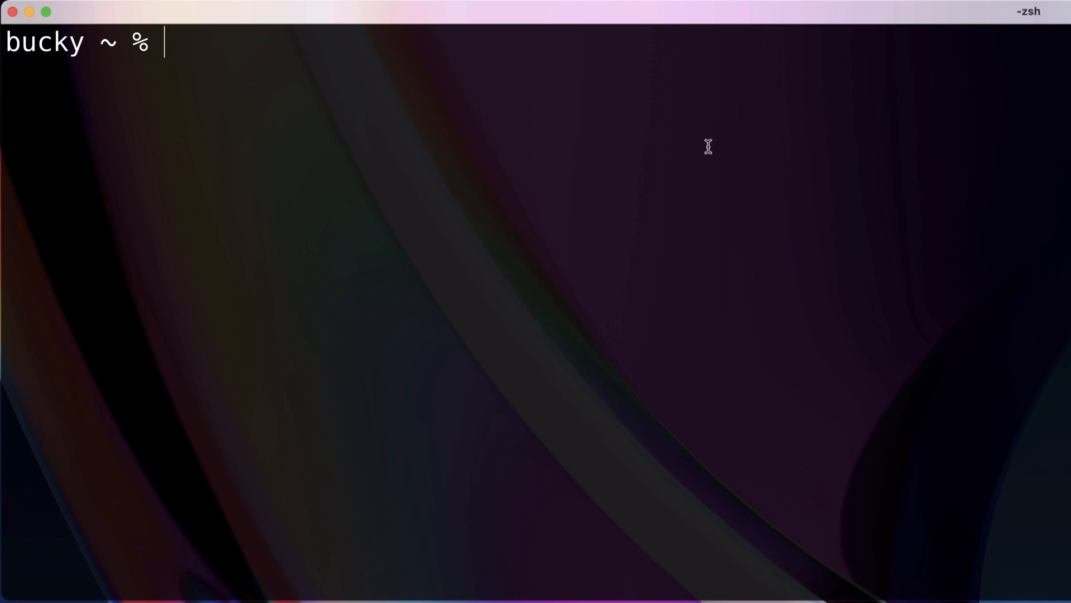
mouse_move(712, 147)
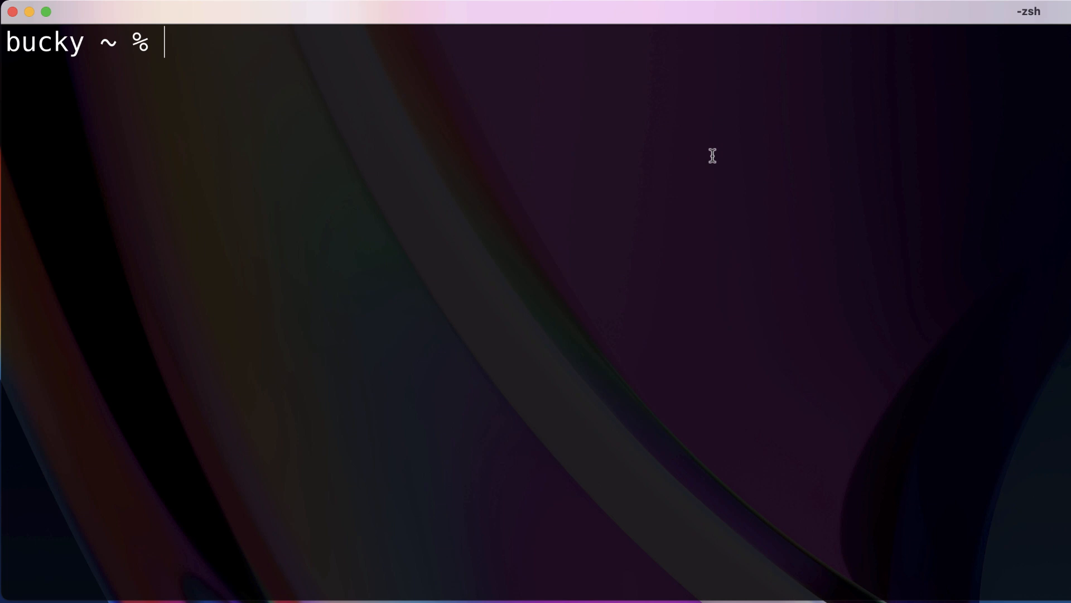
mouse_move(711, 160)
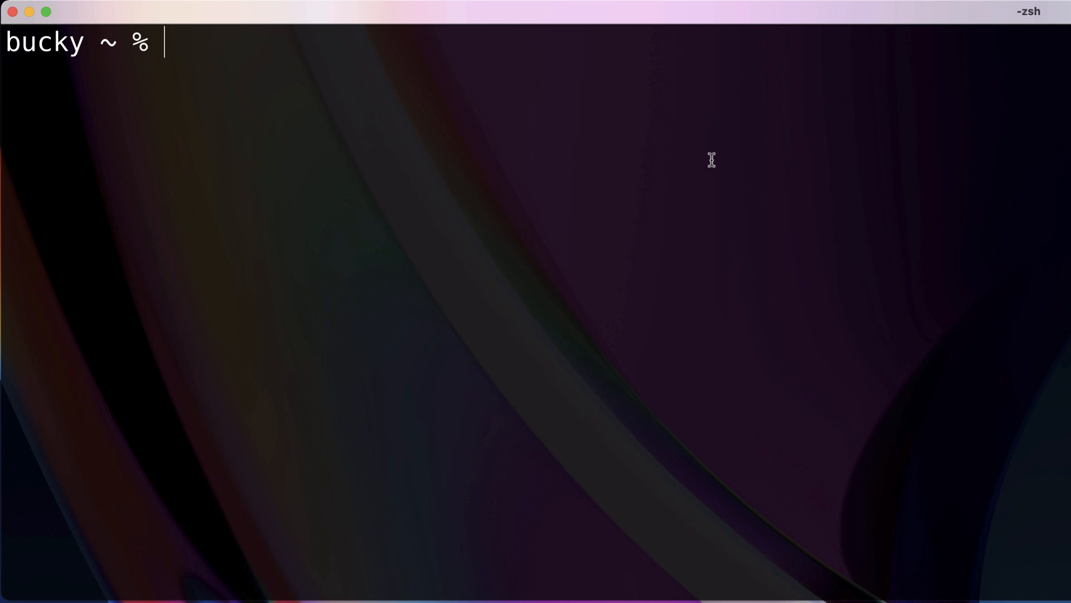
mouse_move(711, 153)
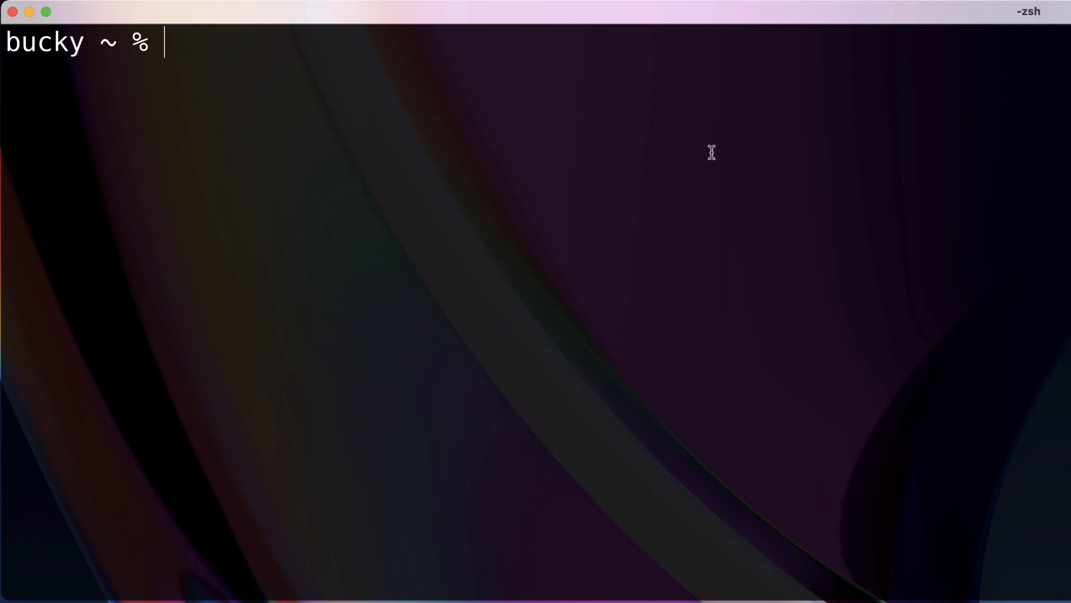
mouse_move(708, 179)
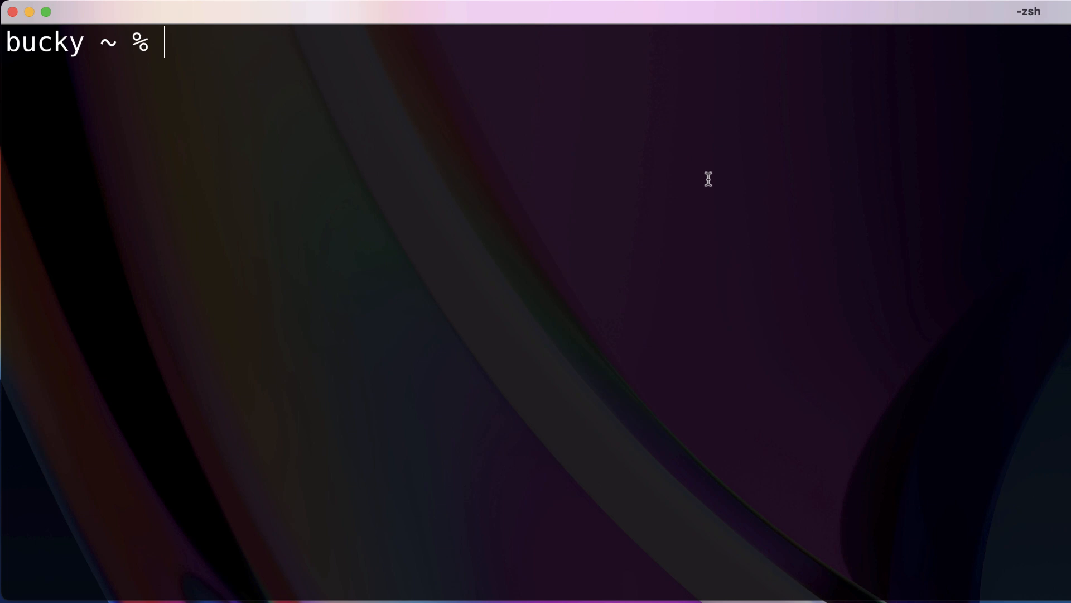
Start Redis with 'docker container run redis' and open a second terminal session.
text(docker)
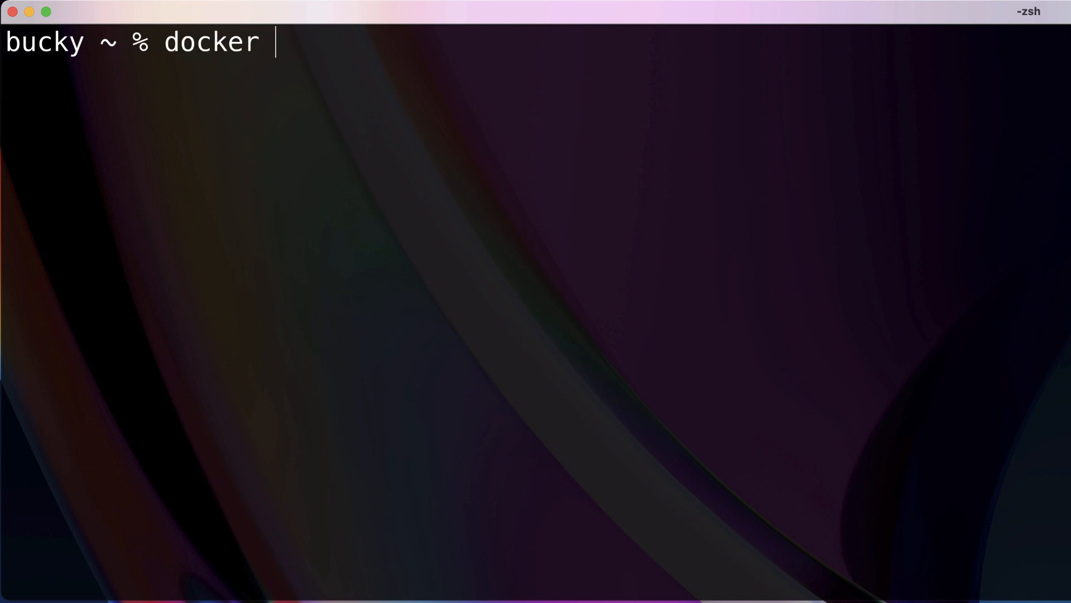
text(container)
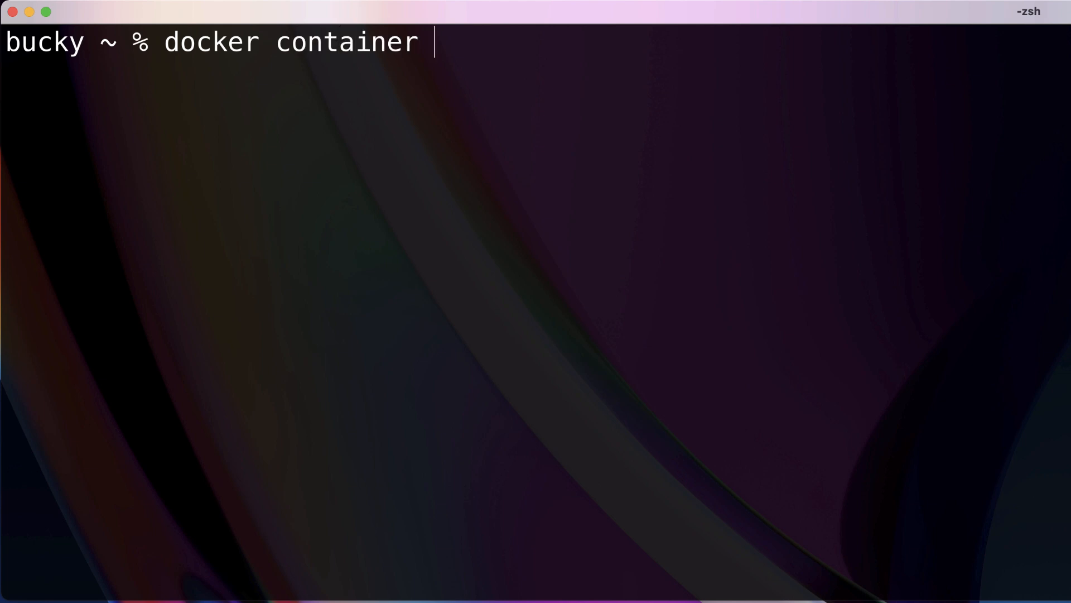
text(run redis)
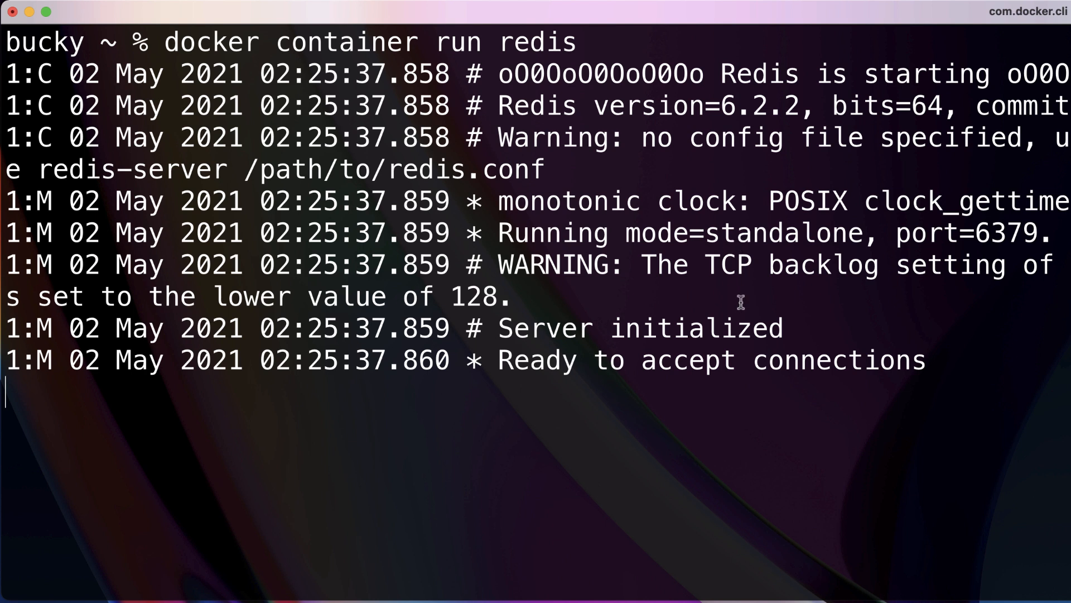
mouse_move(746, 307)
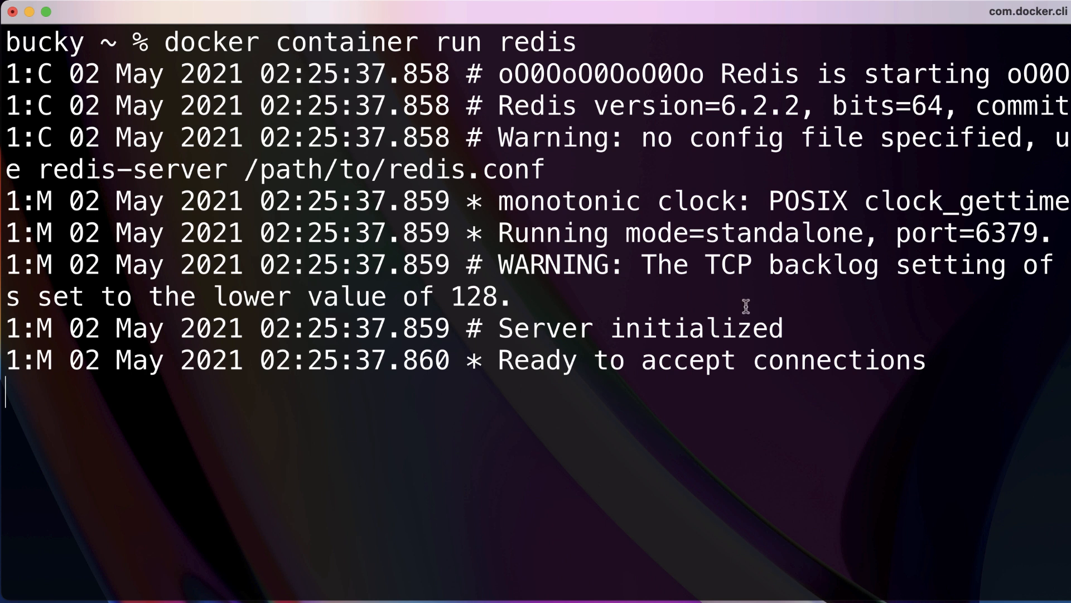
mouse_move(706, 221)
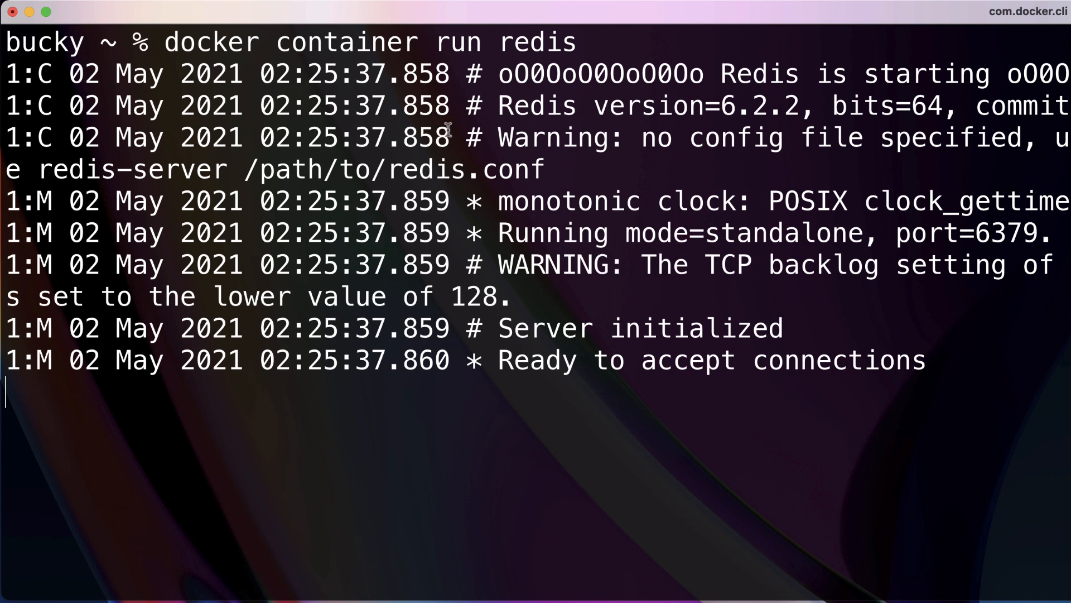
mouse_move(441, 158)
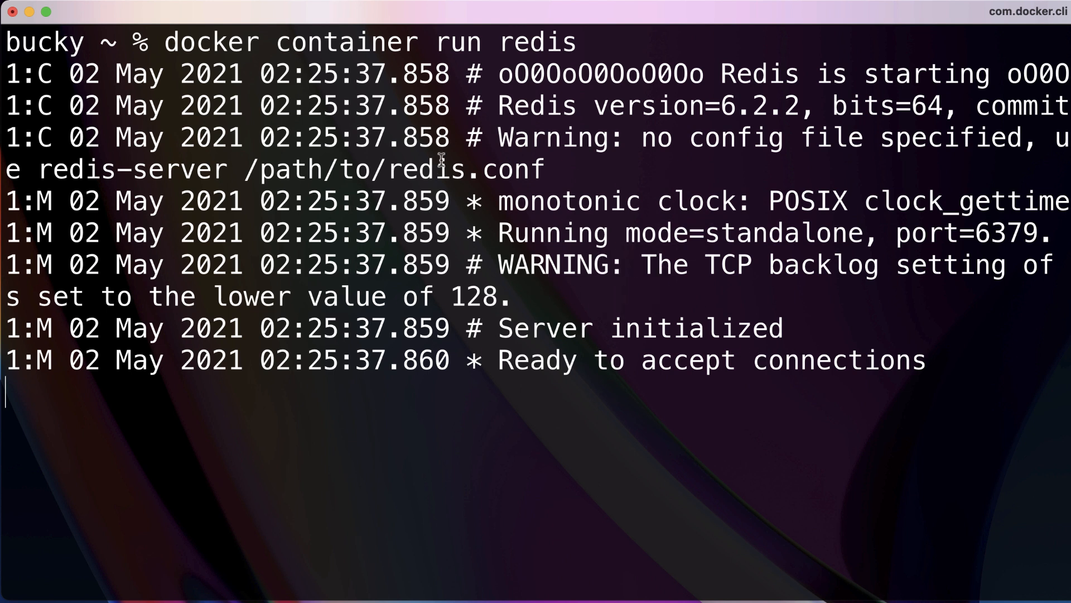
right_click(401, 201)
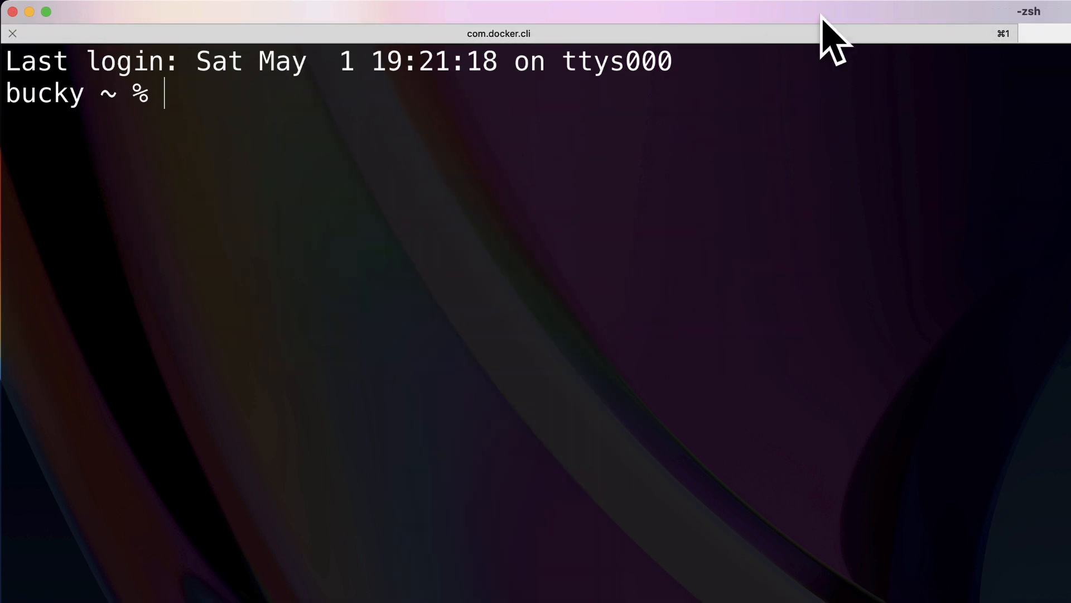
mouse_move(682, 41)
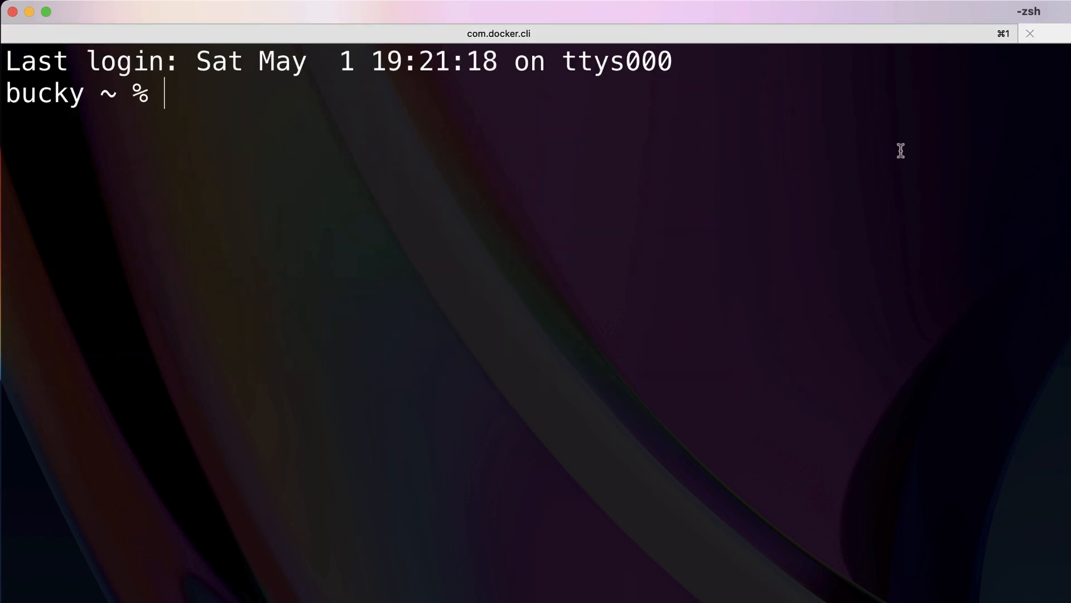
mouse_move(693, 191)
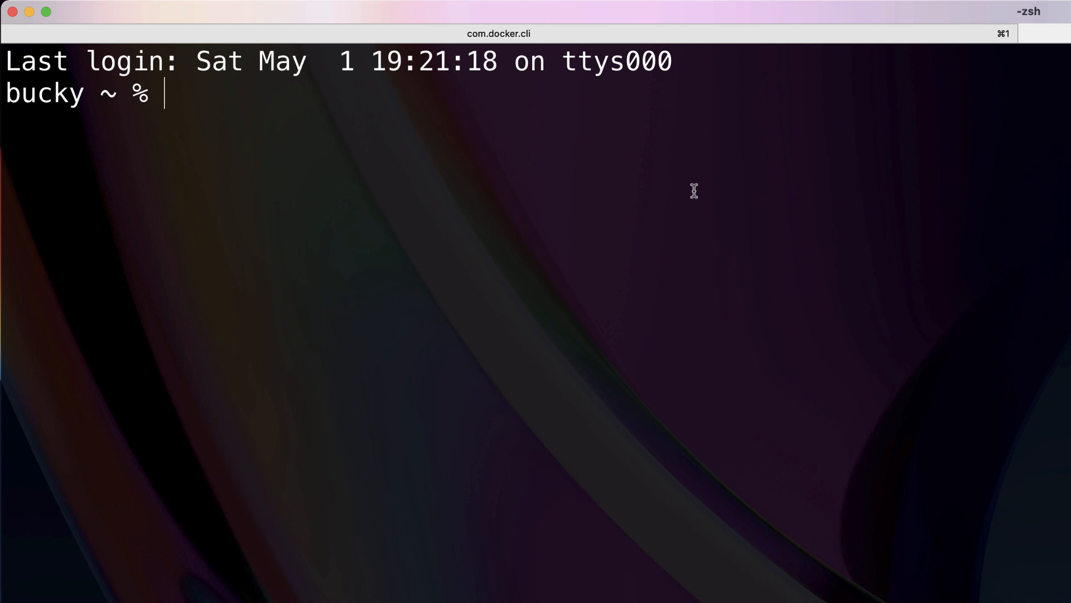
List all containers with 'docker container ls -a', showing redis container 6600290af014.
text(docker container ls -a)
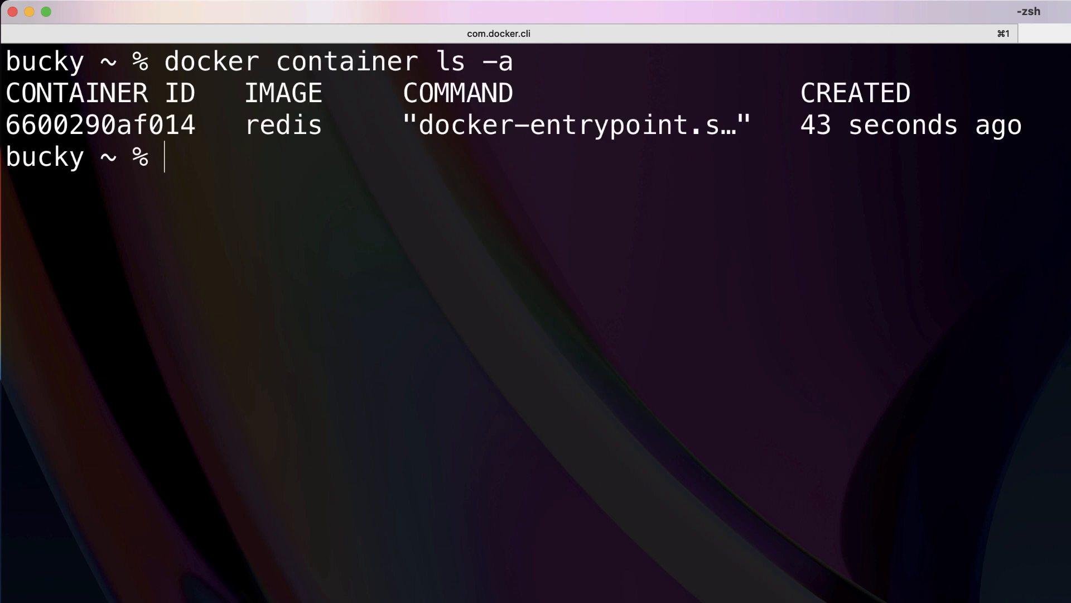
double_click(100, 124)
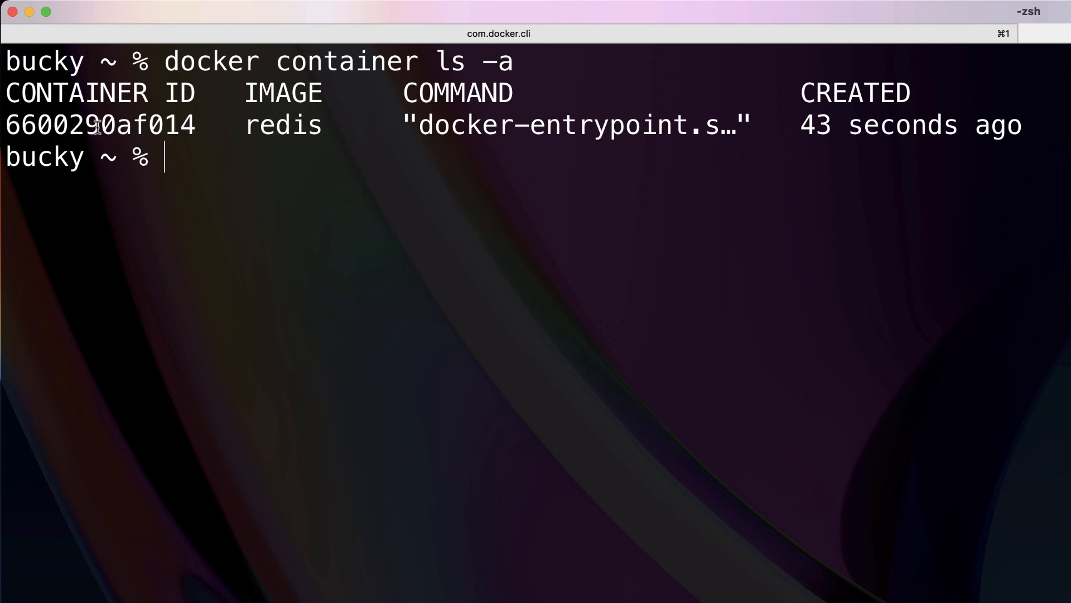
mouse_move(276, 174)
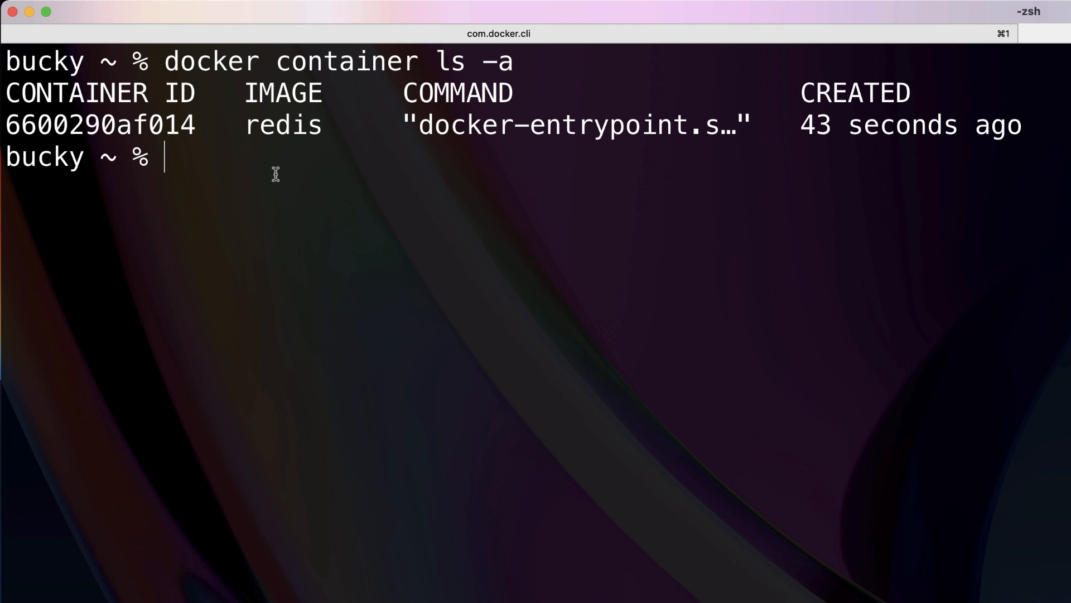
Begin a 'docker container exec' command and copy the redis container ID.
text(docker)
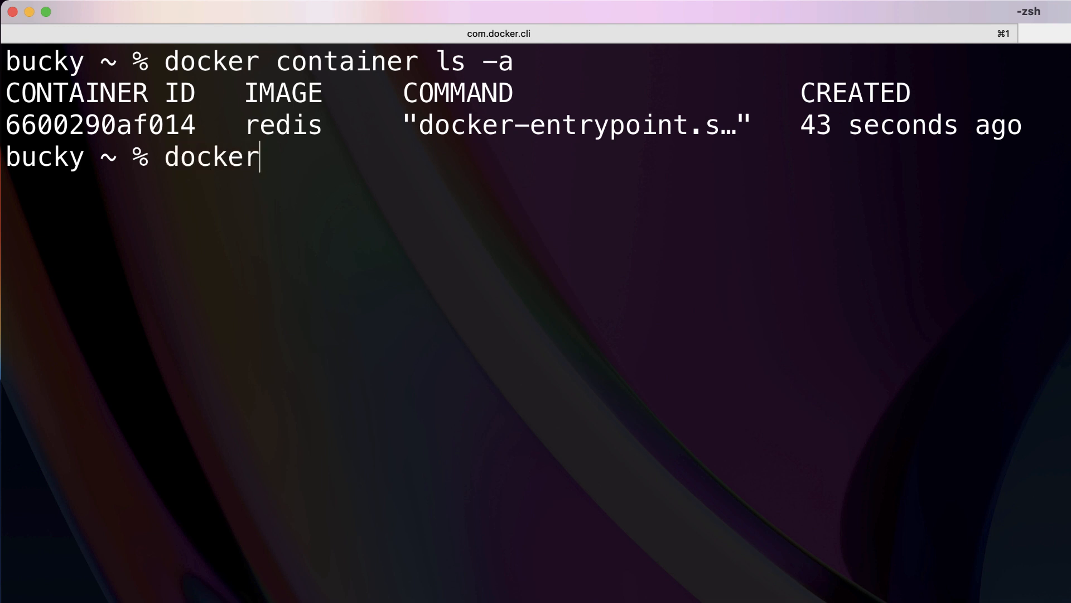
text(container)
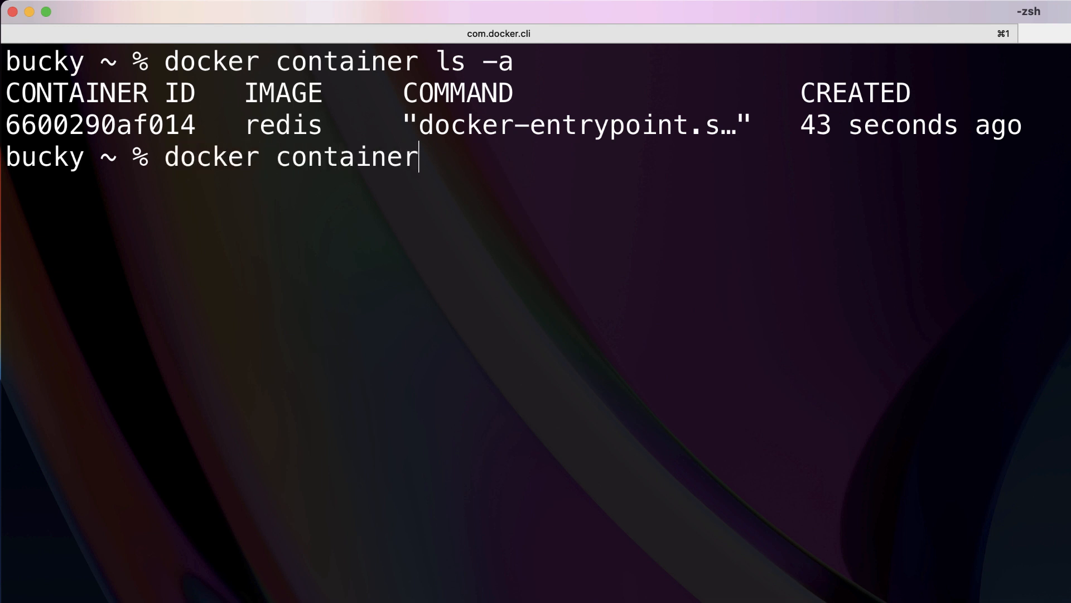
text(exec)
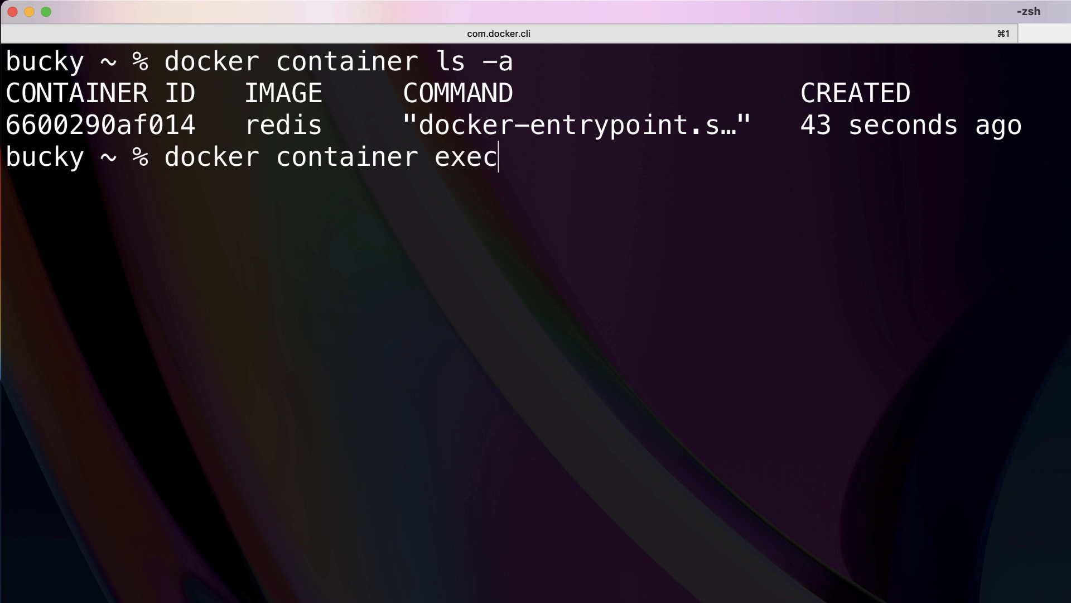
double_click(99, 124)
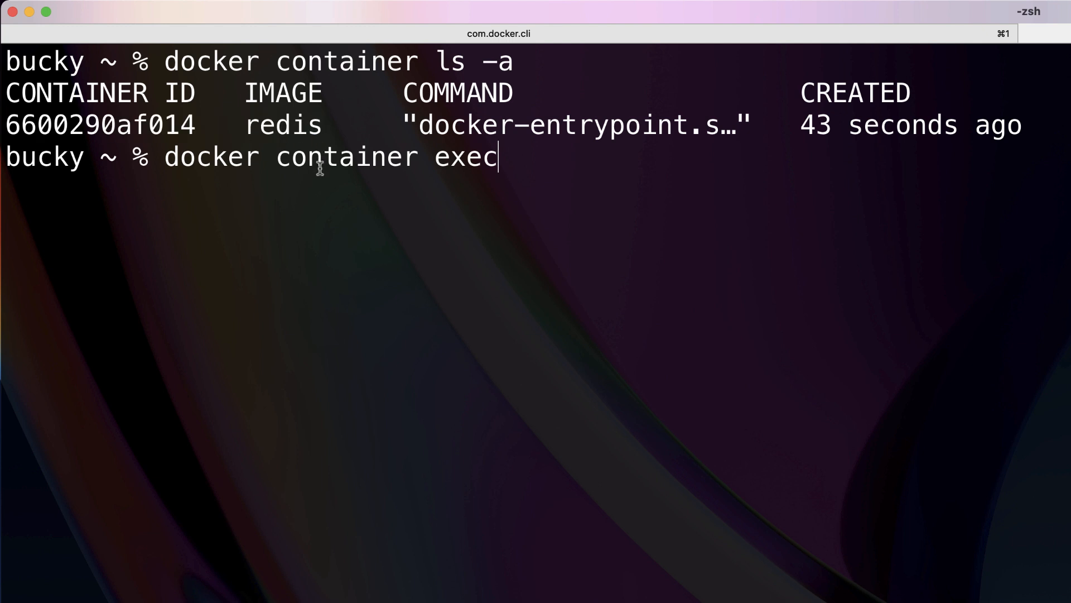
mouse_move(337, 221)
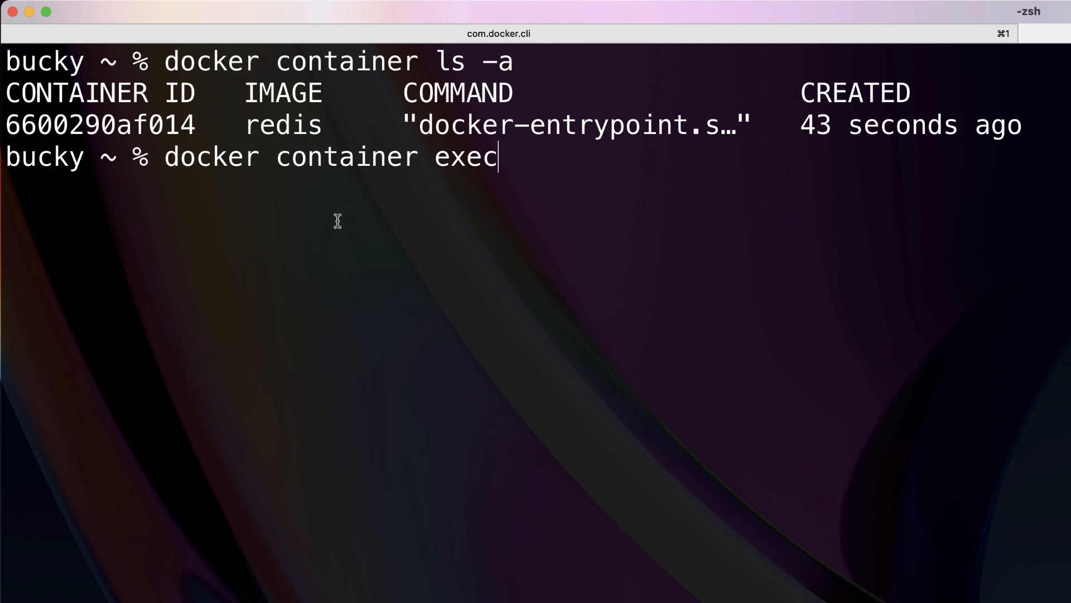
mouse_move(564, 189)
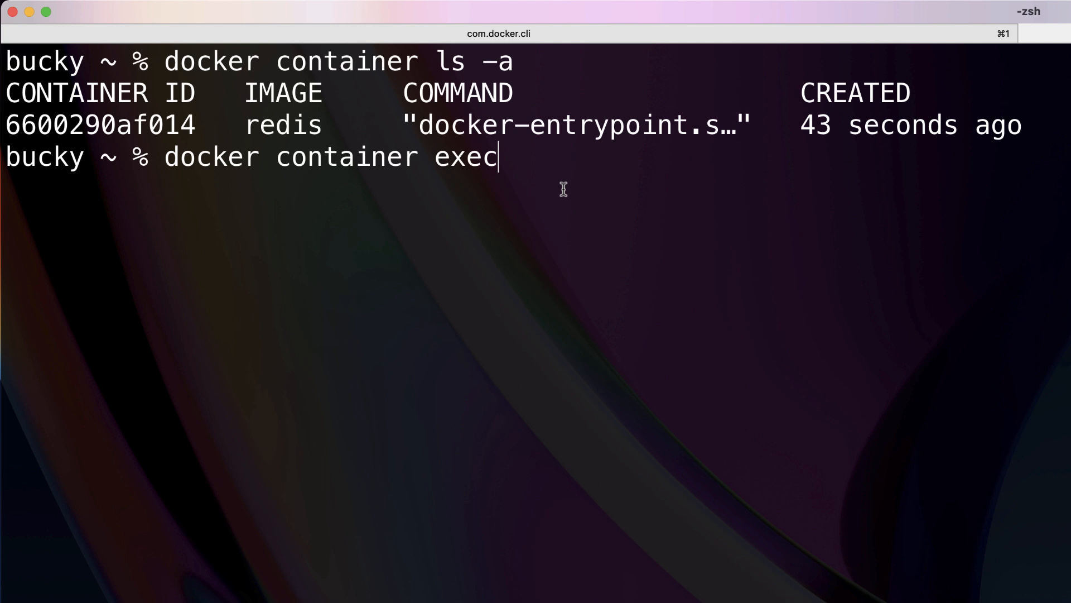
double_click(99, 124)
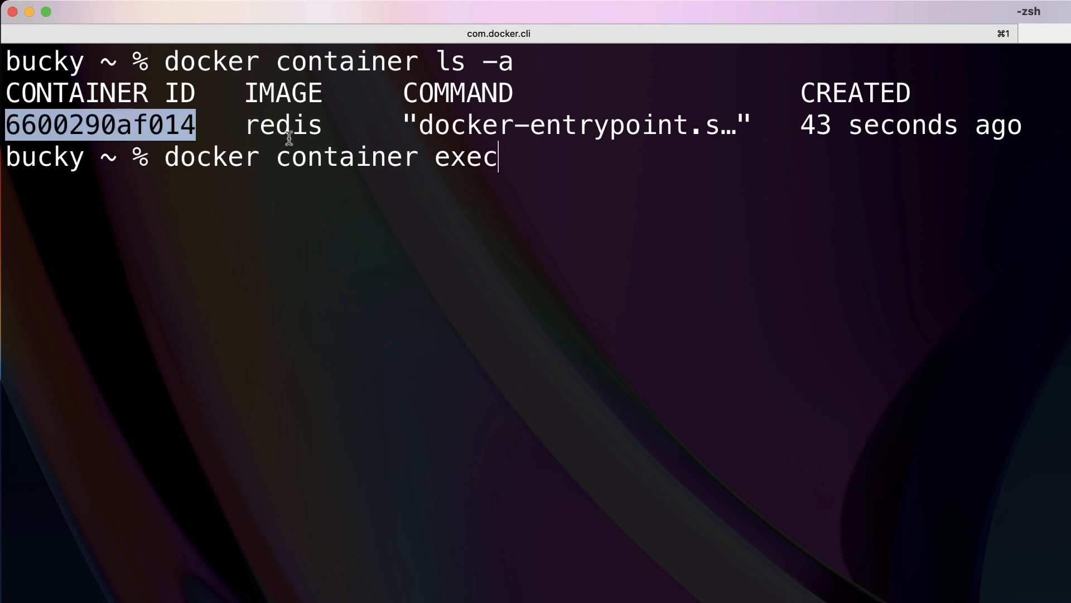
Run 'docker container exec -it 6600290af014 redis-cli' to open the Redis client.
text(-it)
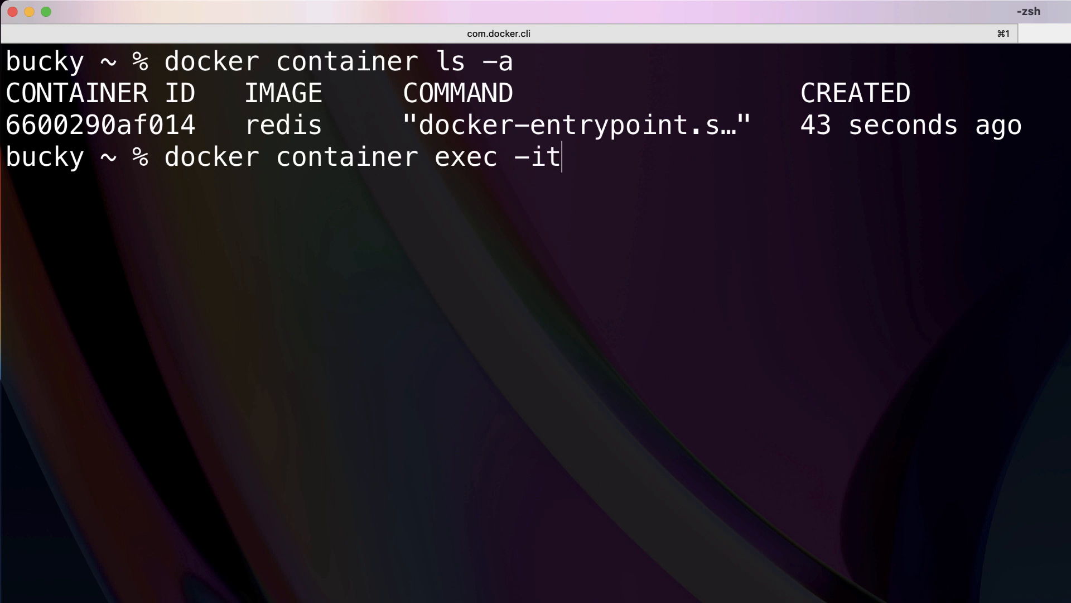
text(" ")
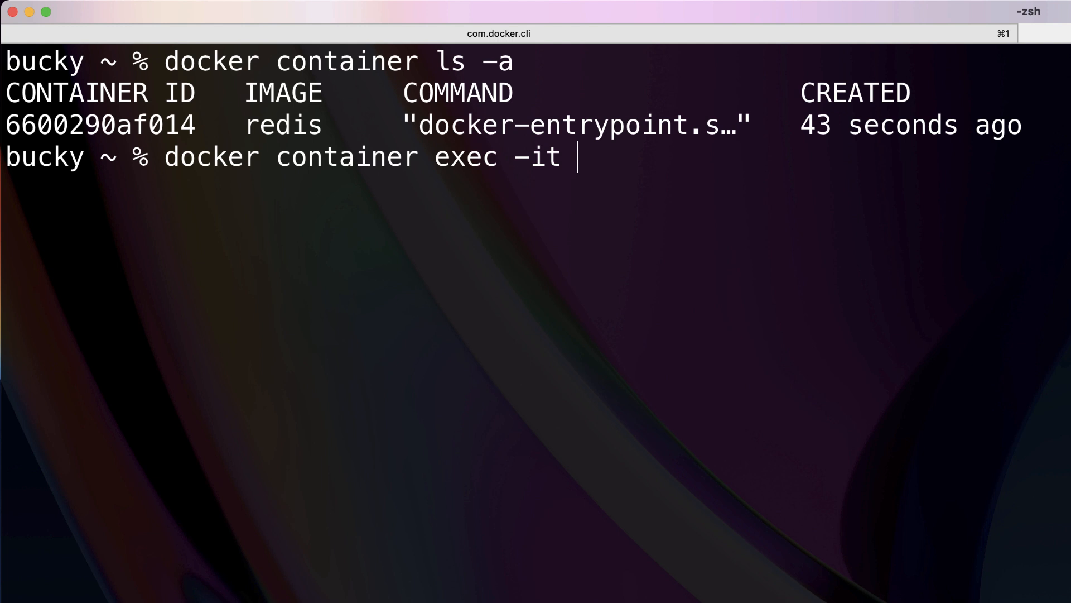
text(6600290af014)
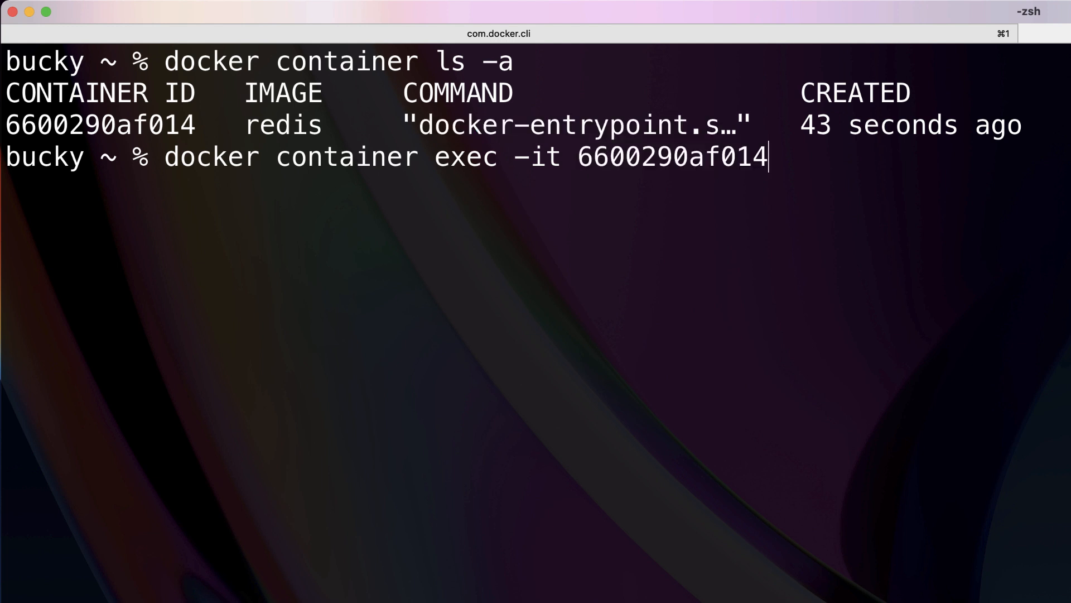
double_click(99, 125)
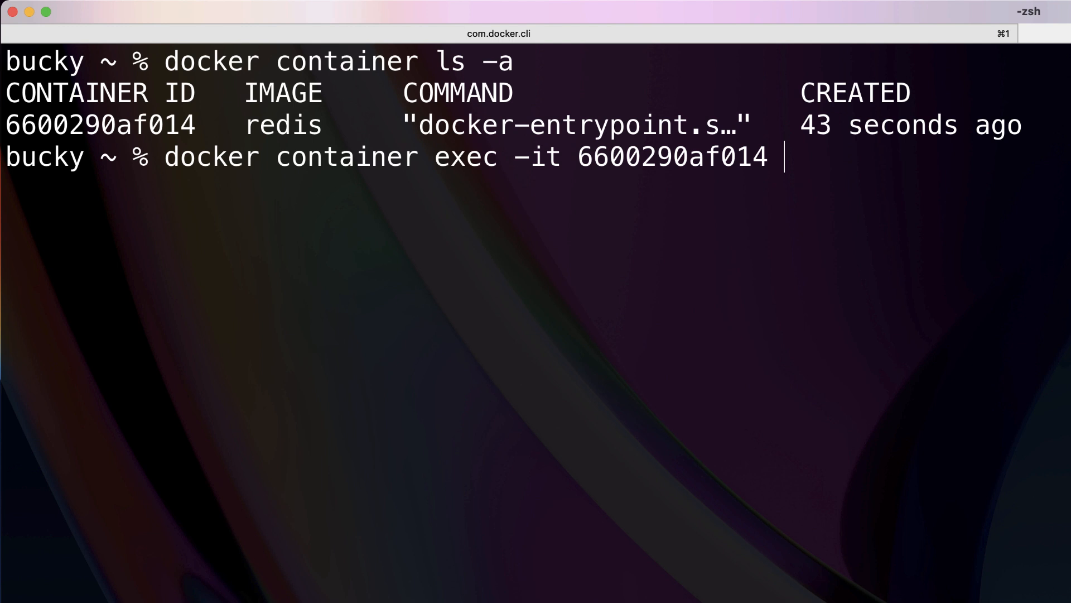
text(redi)
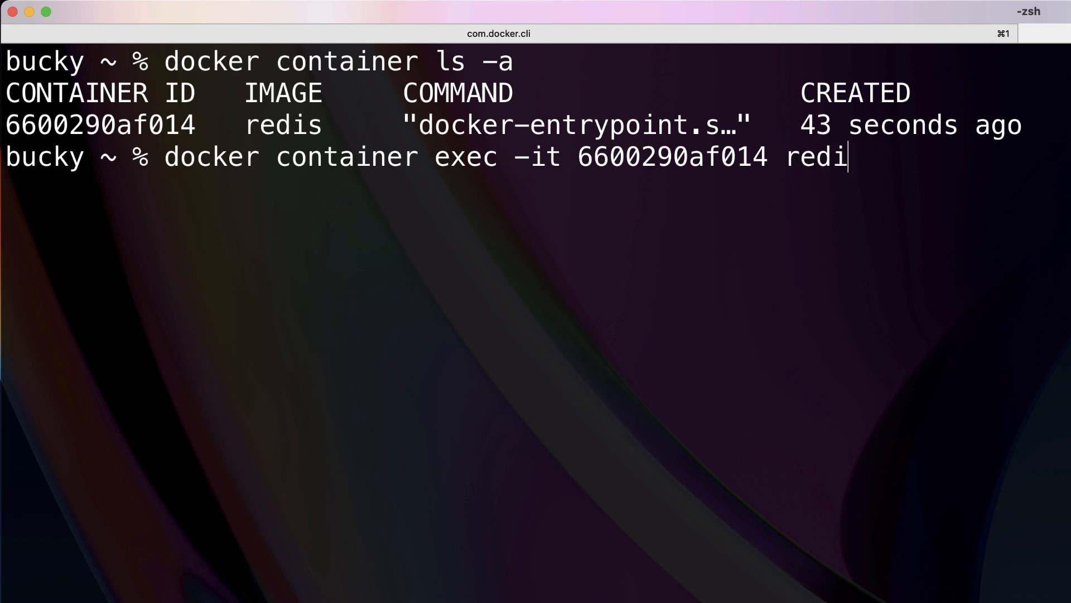
text(s-cli)
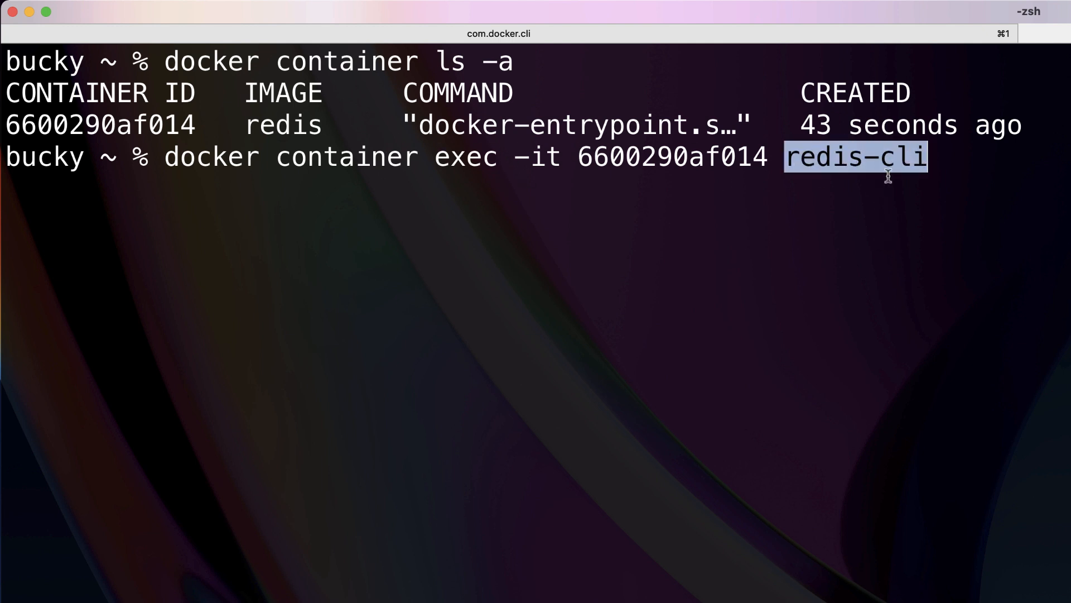
key(Return)
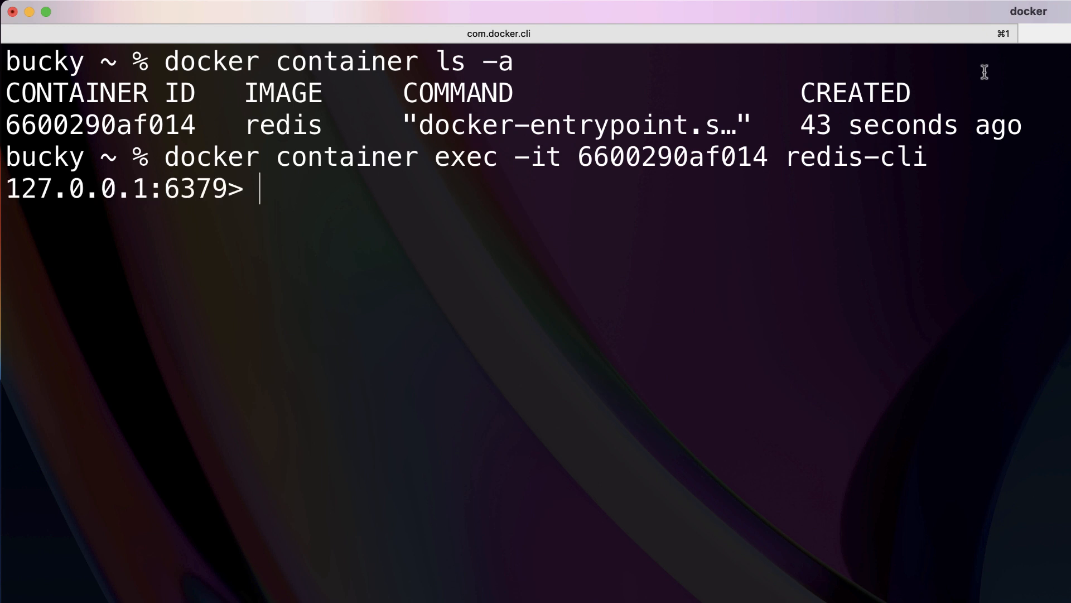
View the redis-cli help, then exit back to the host shell.
triple_click(123, 188)
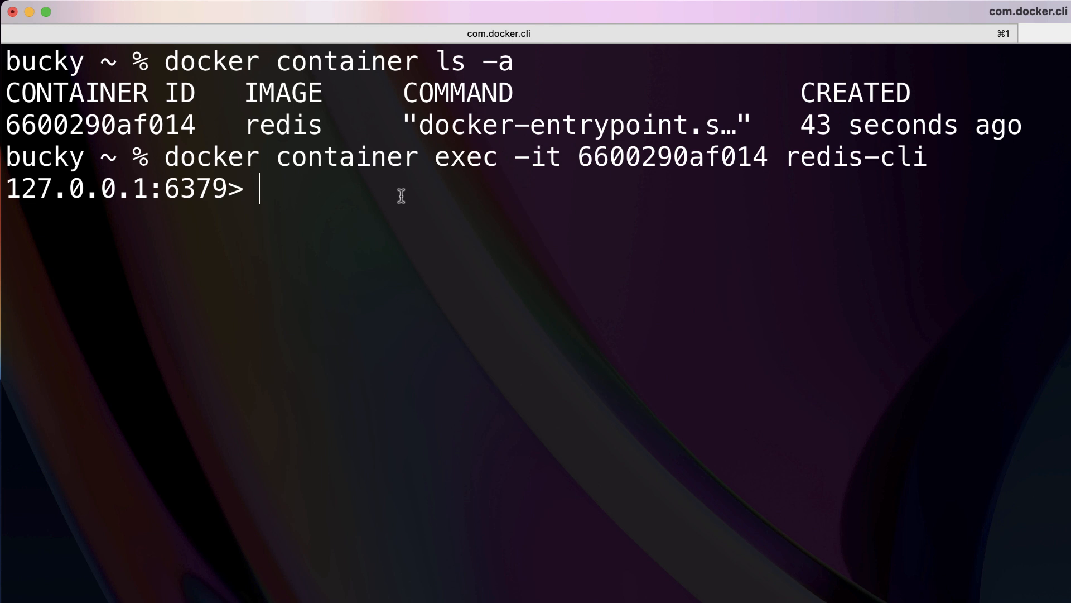
text(help)
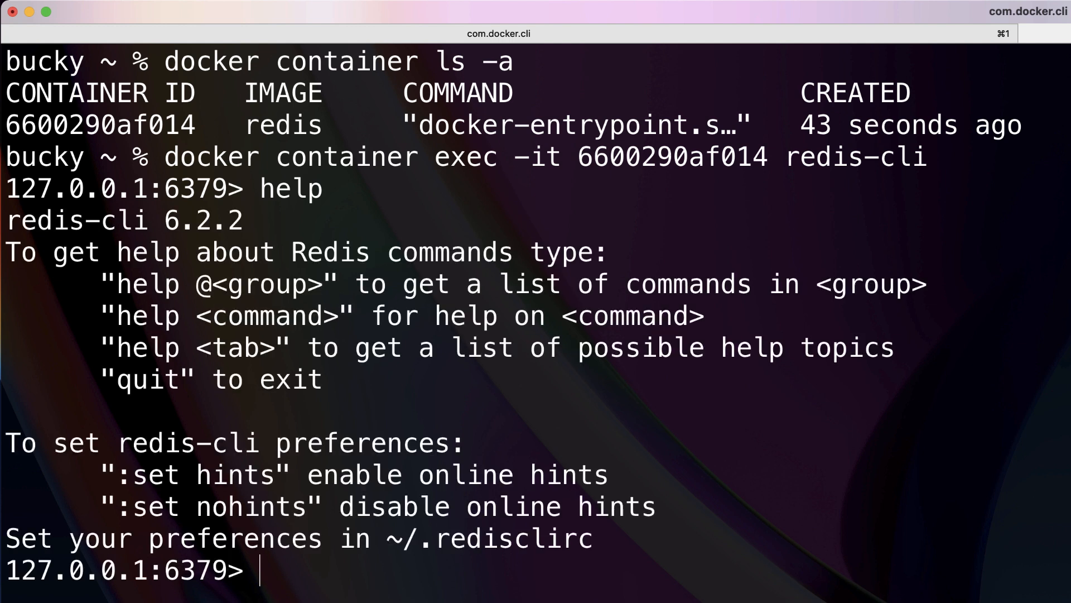
text(exit)
text(docker container ls -a)
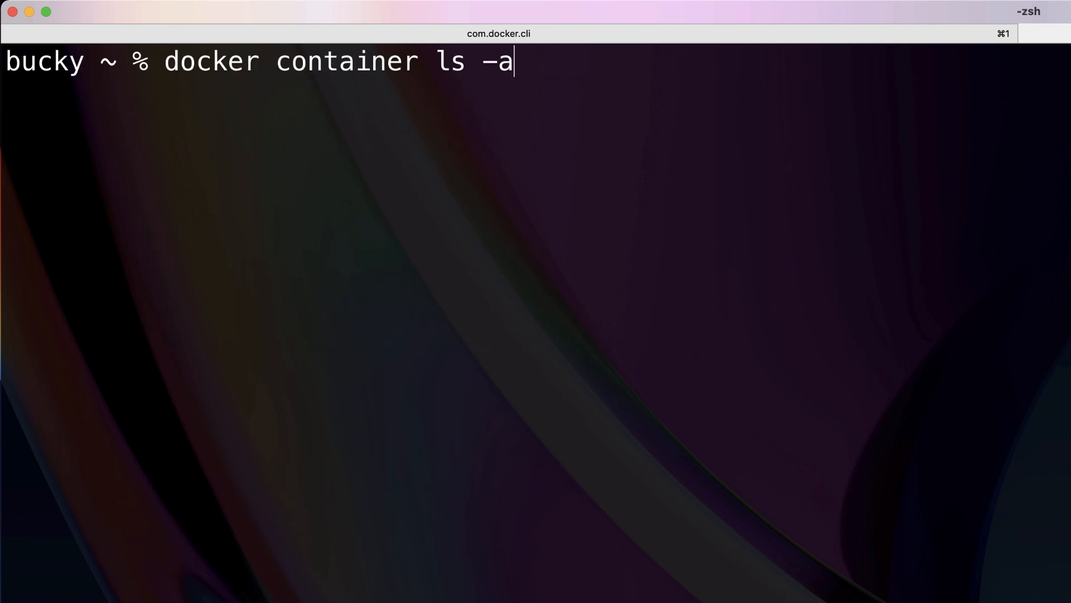
Clear the screen and run 'docker container exec 6600290af014 redis-cli' without -it.
text(clear)
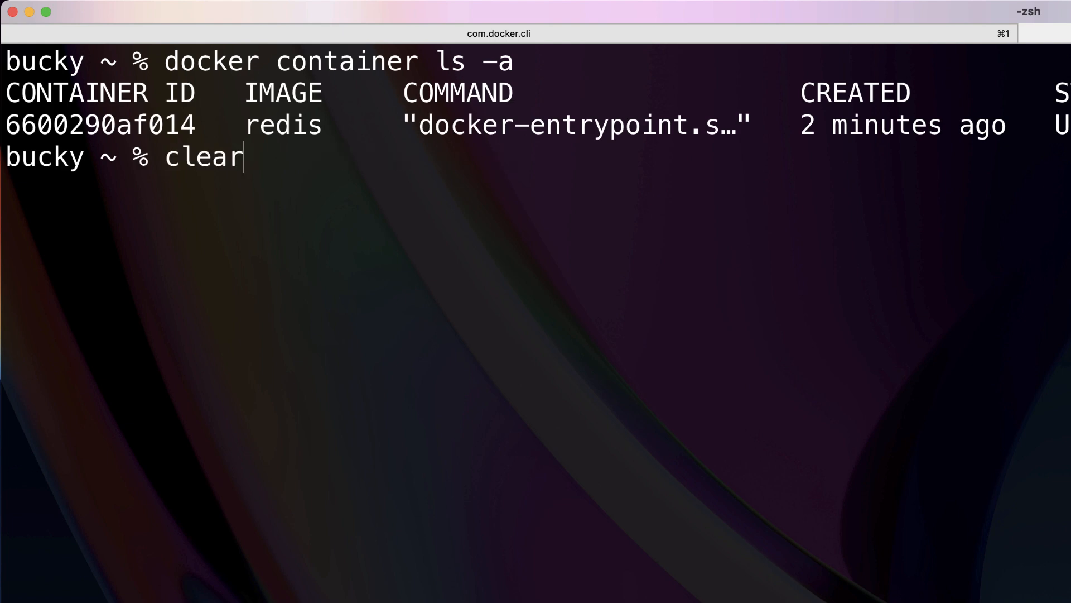
text(docker container exec -it 6600290af014 redis-cli)
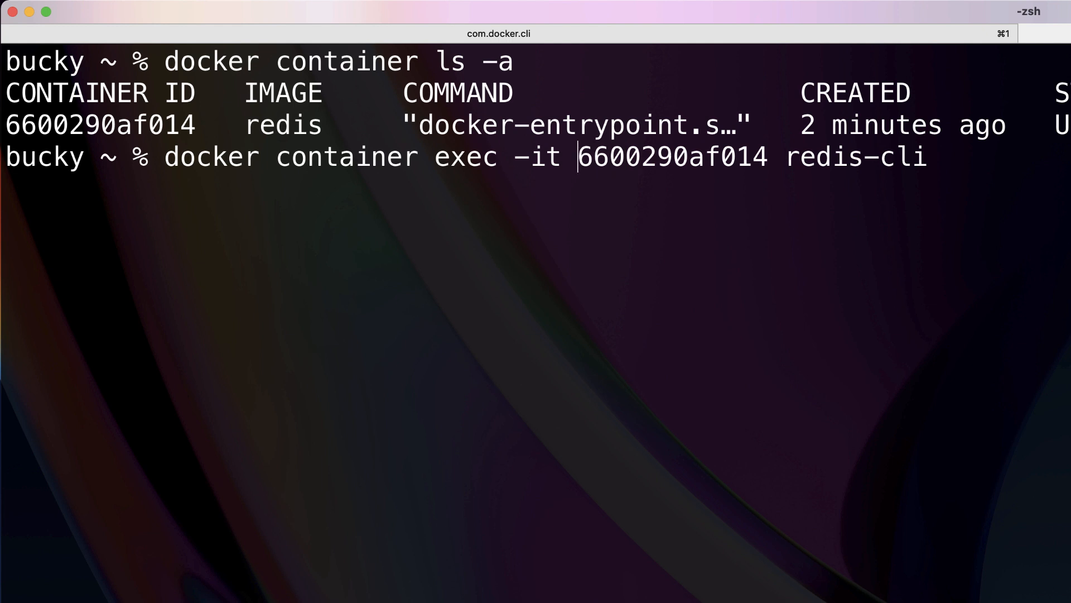
key(Backspace)
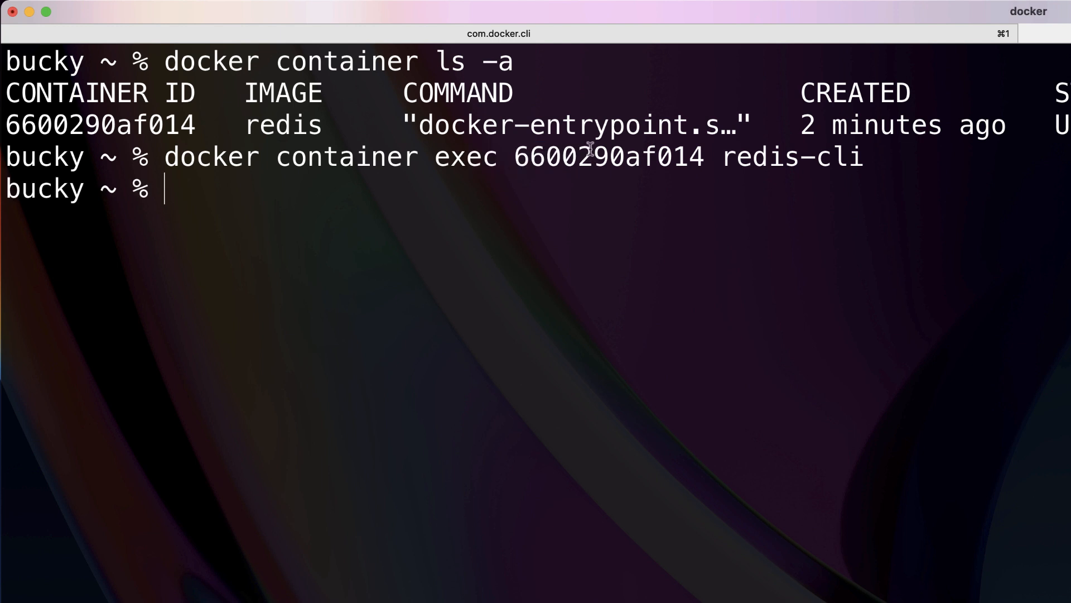
double_click(791, 156)
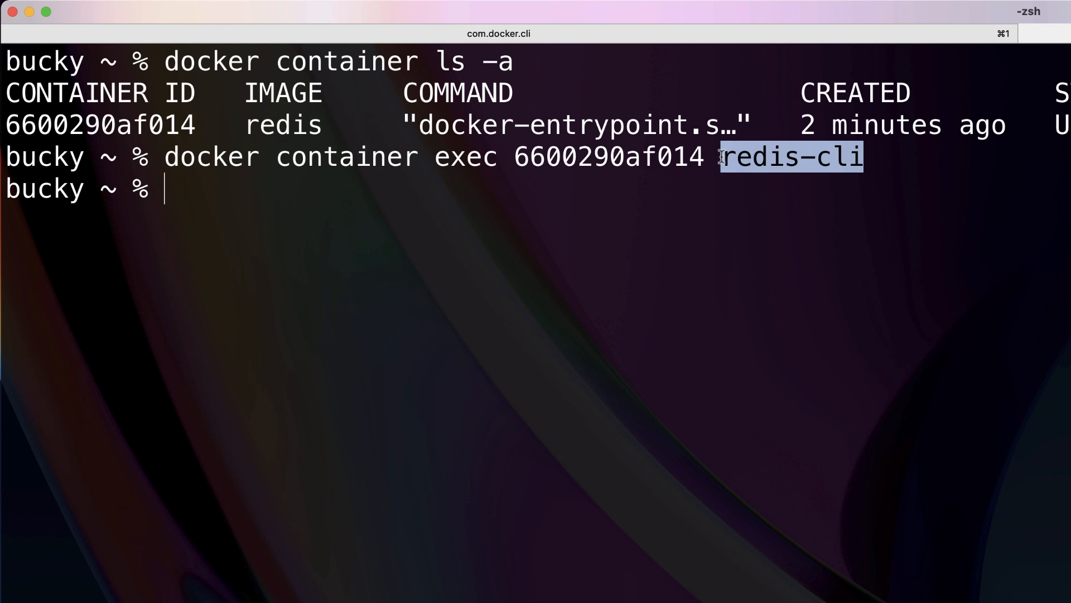
double_click(758, 156)
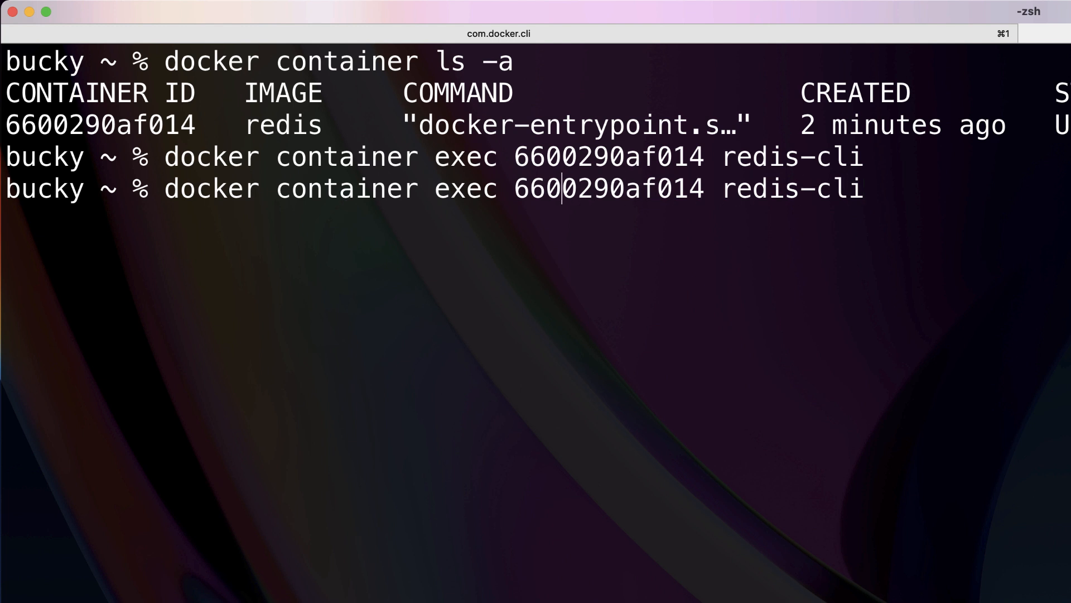
Run 'docker container exec -it 6600290af014 sh', list root with cd / and ls, then exit.
text(-it)
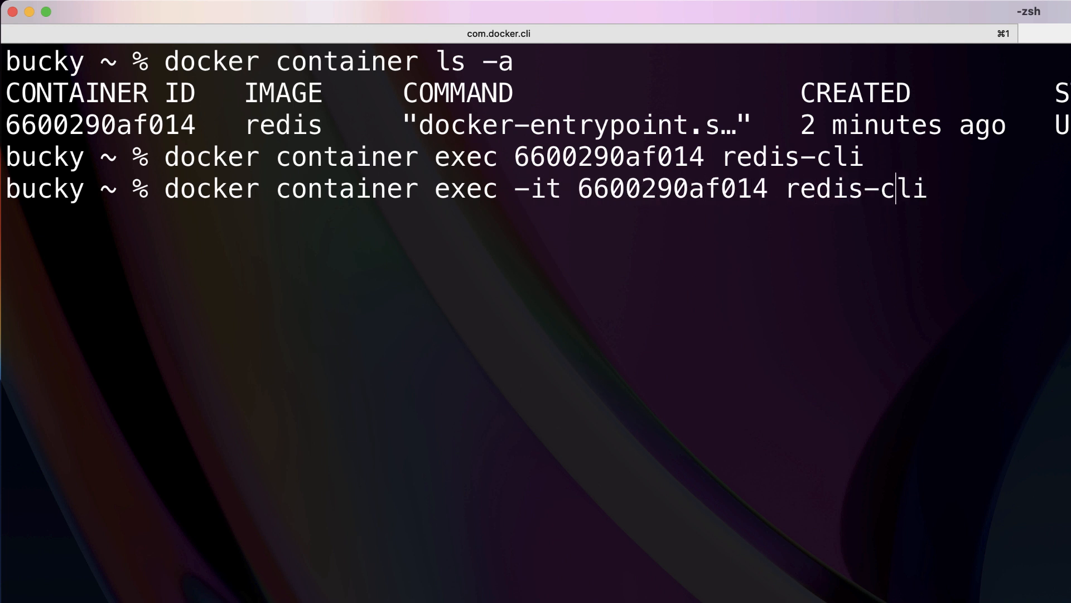
key(BackSpace)
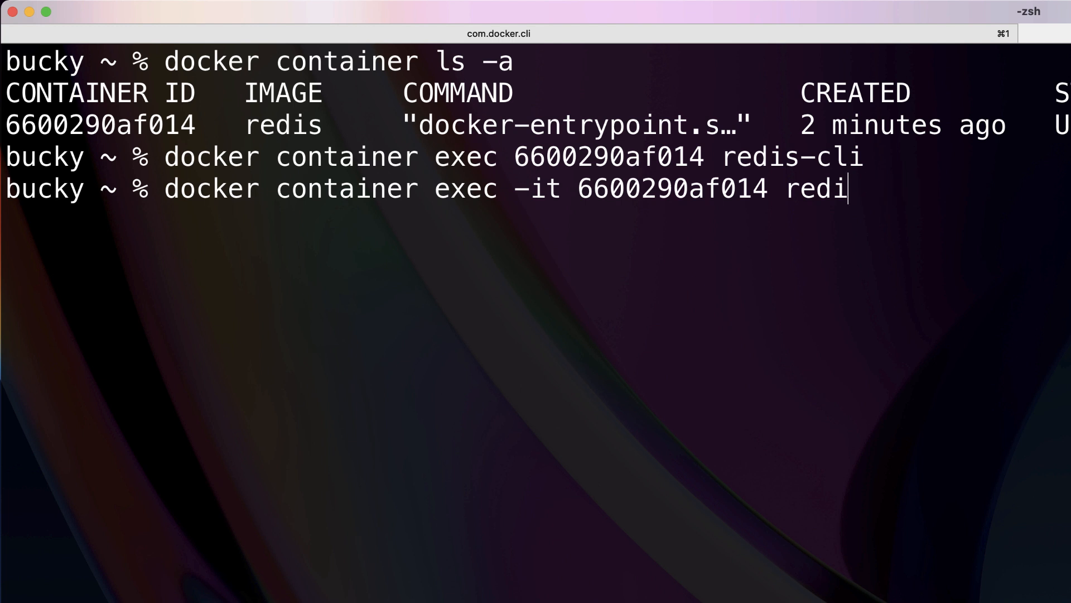
text(sh)
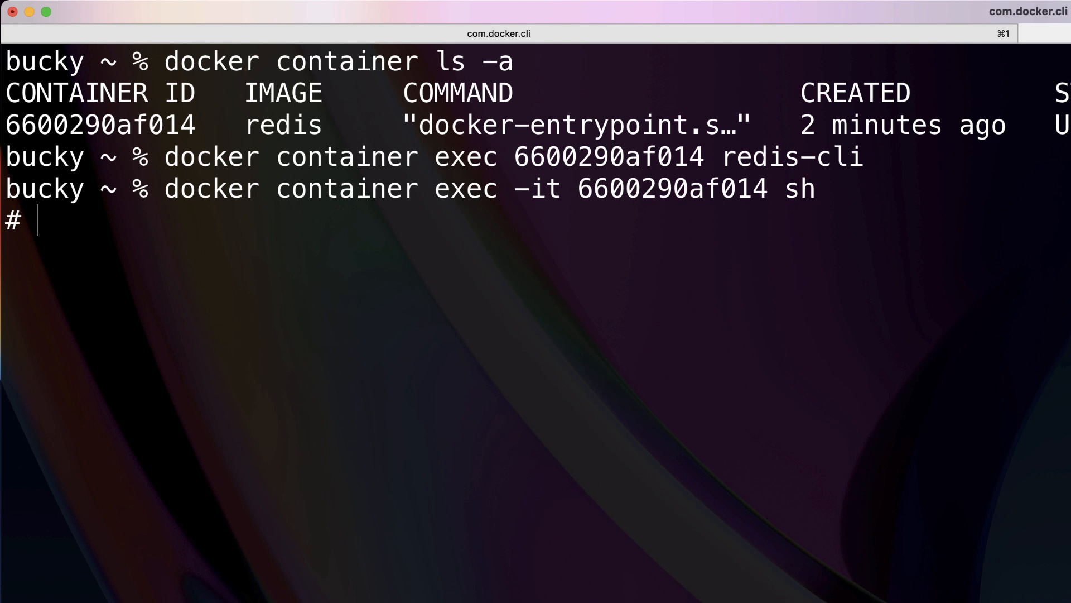
text(cd /)
text(ls)
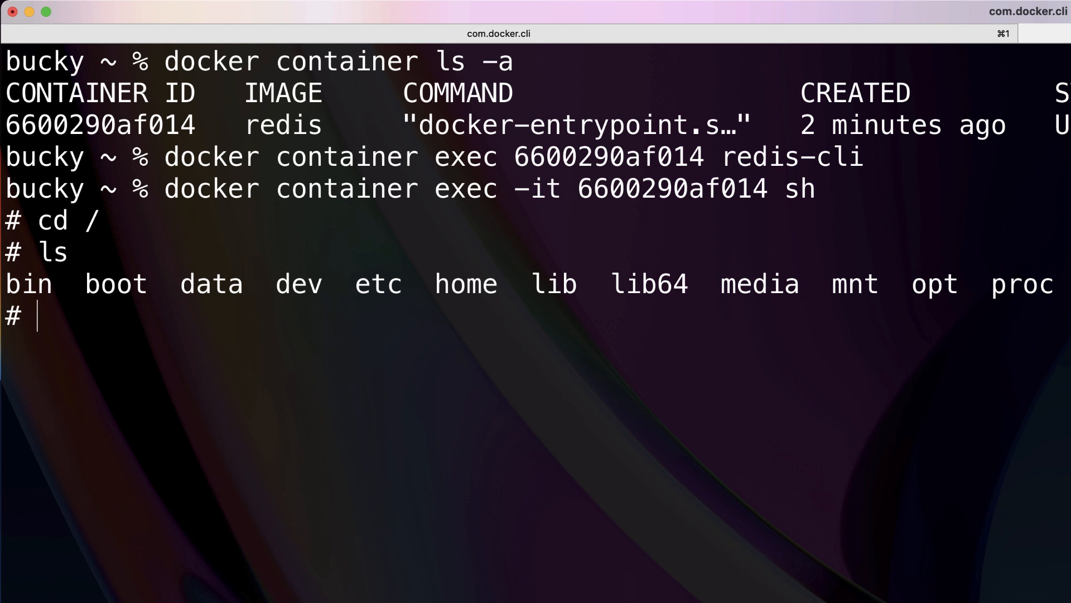
text(ex)
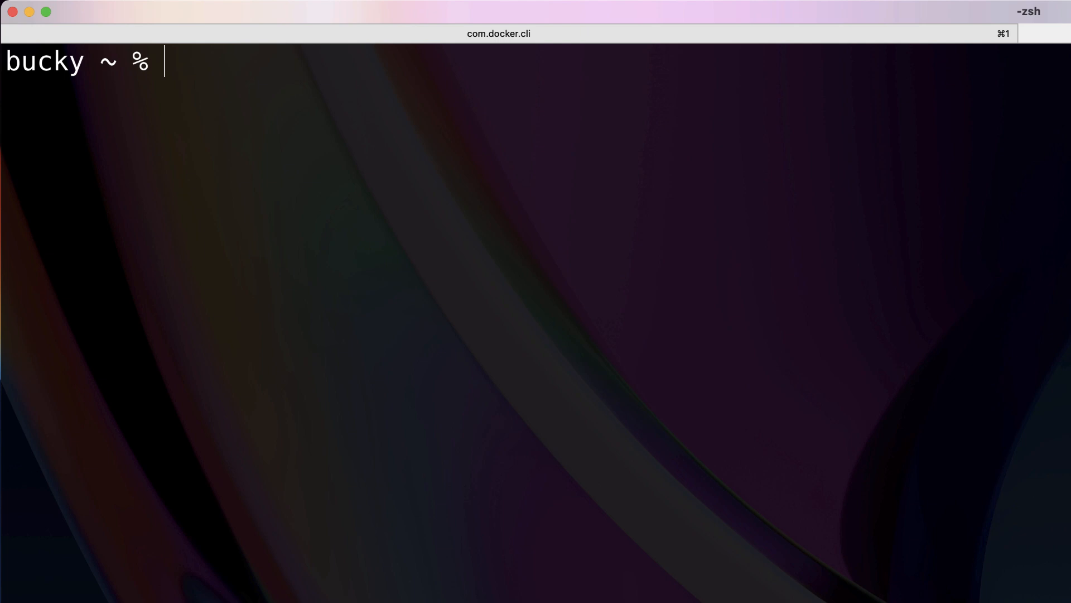
Start an interactive busybox container with 'docker container run -it busybox sh'.
text(docker)
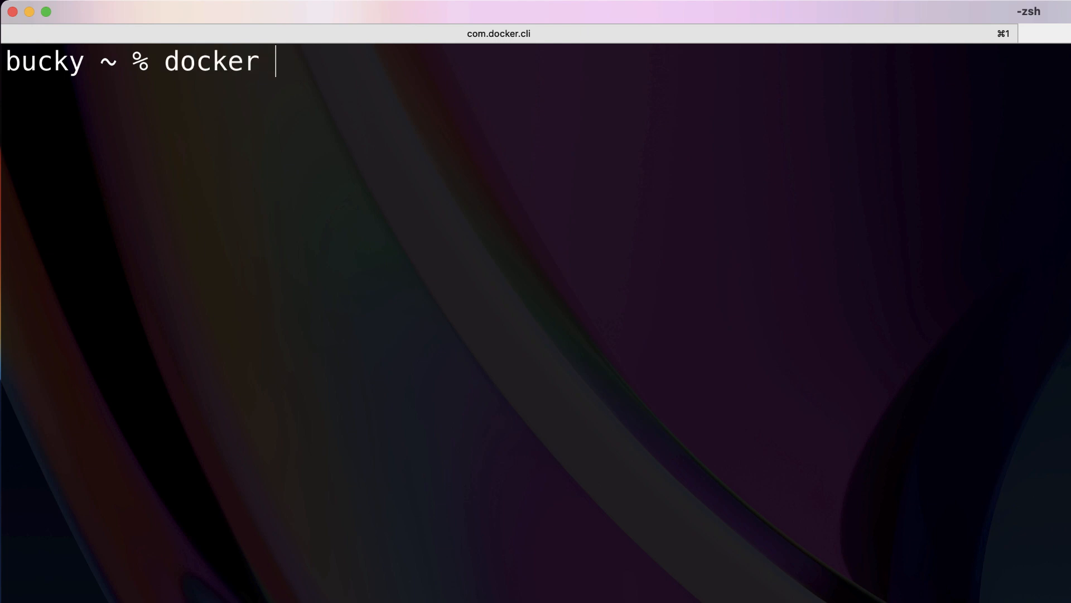
text(container run)
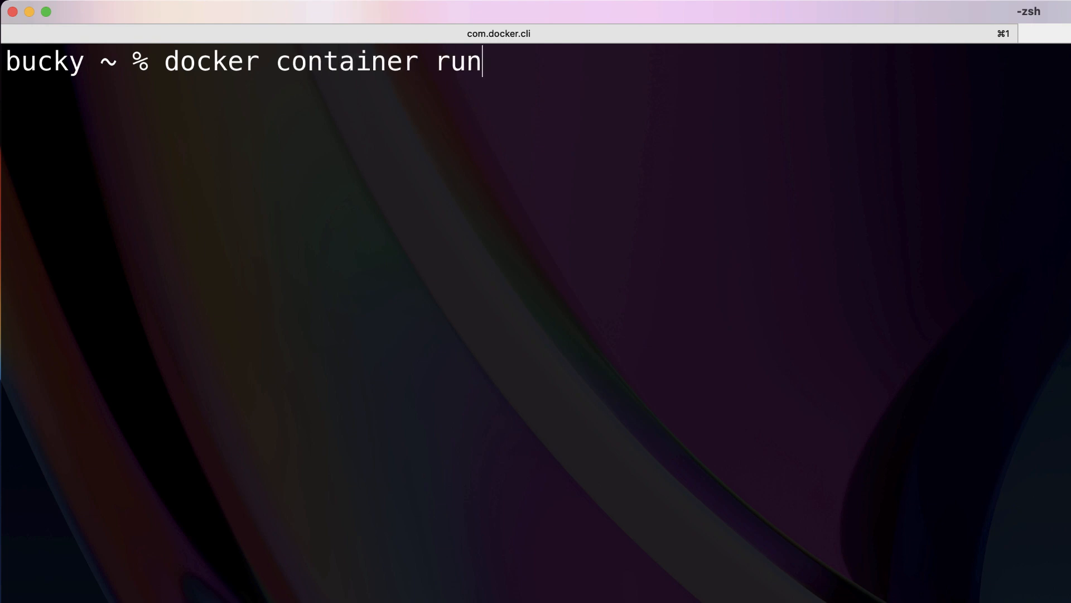
text(-it)
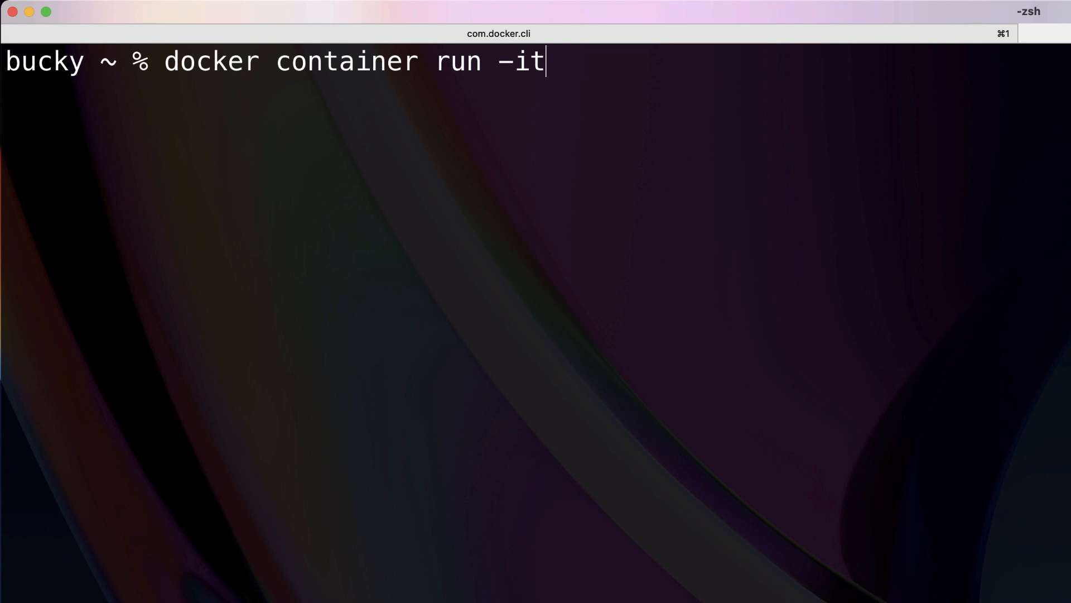
text(busybo)
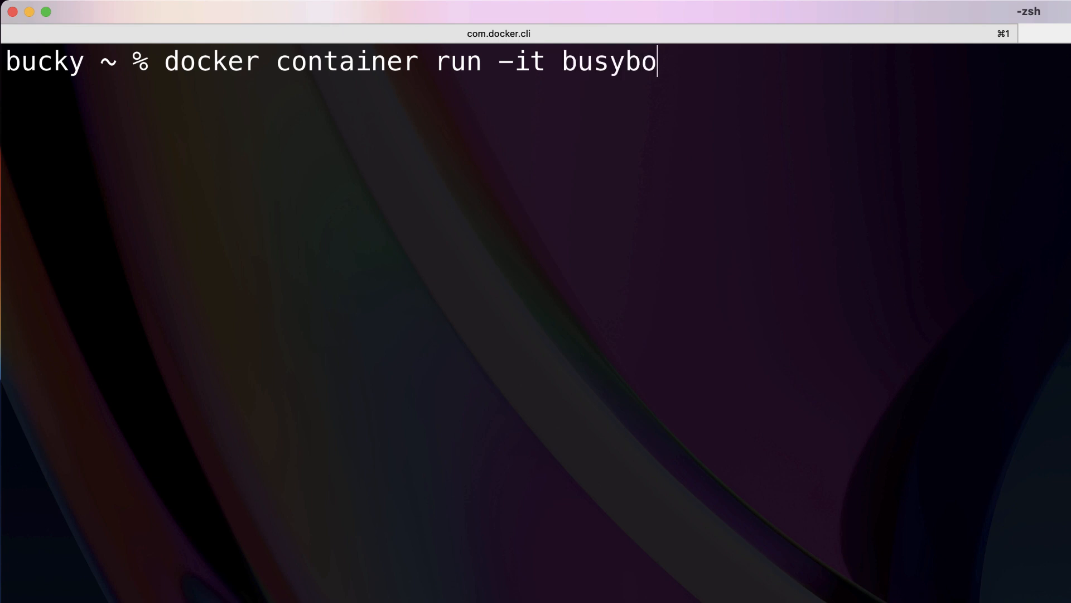
text(x)
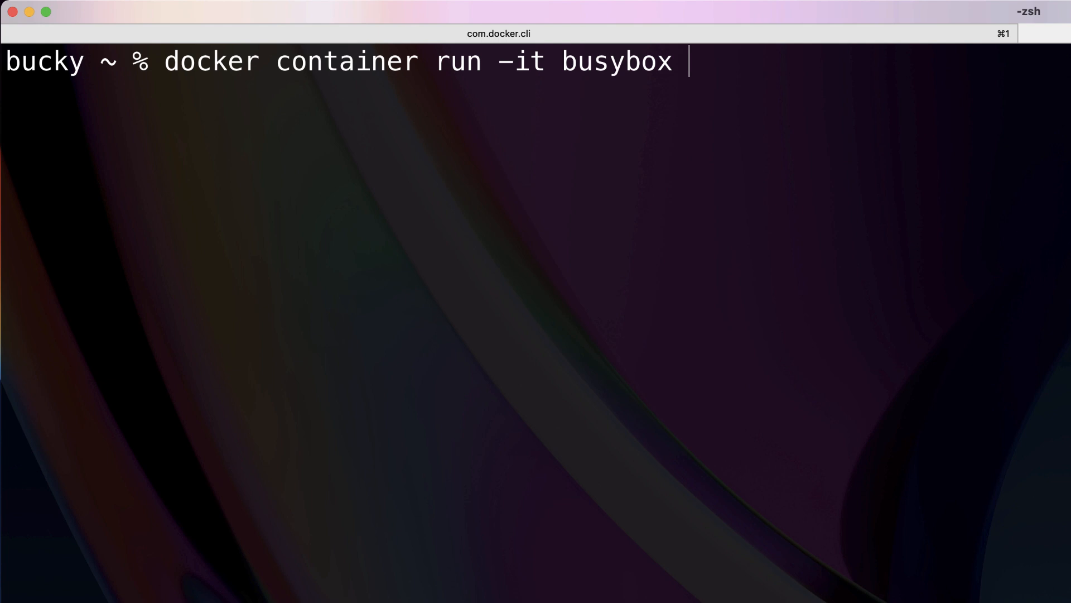
text(sh)
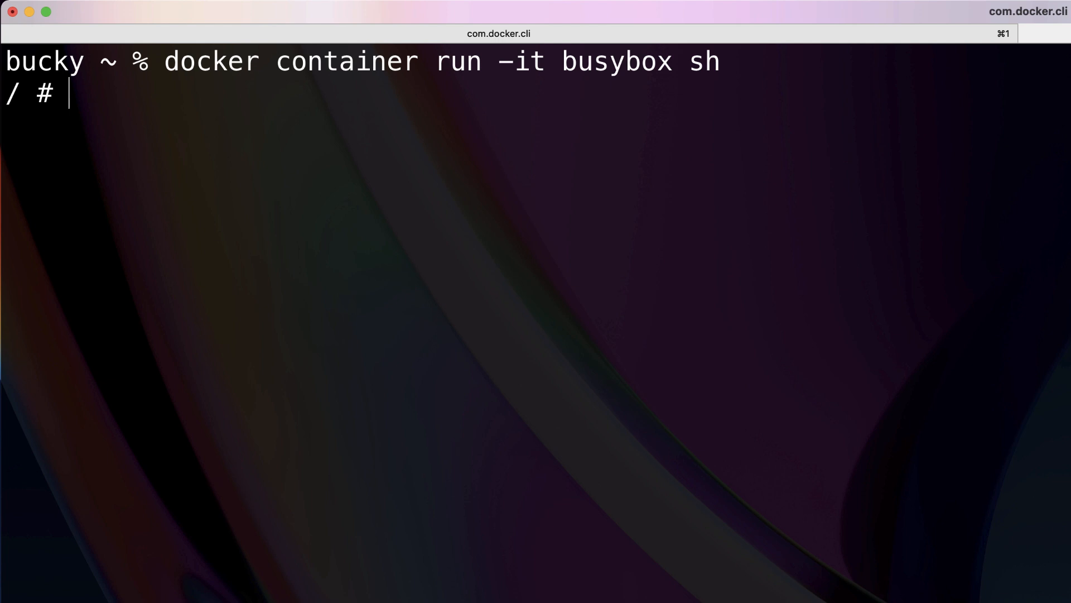
List the root directory with 'ls -la' and point out the home directory.
text(ls)
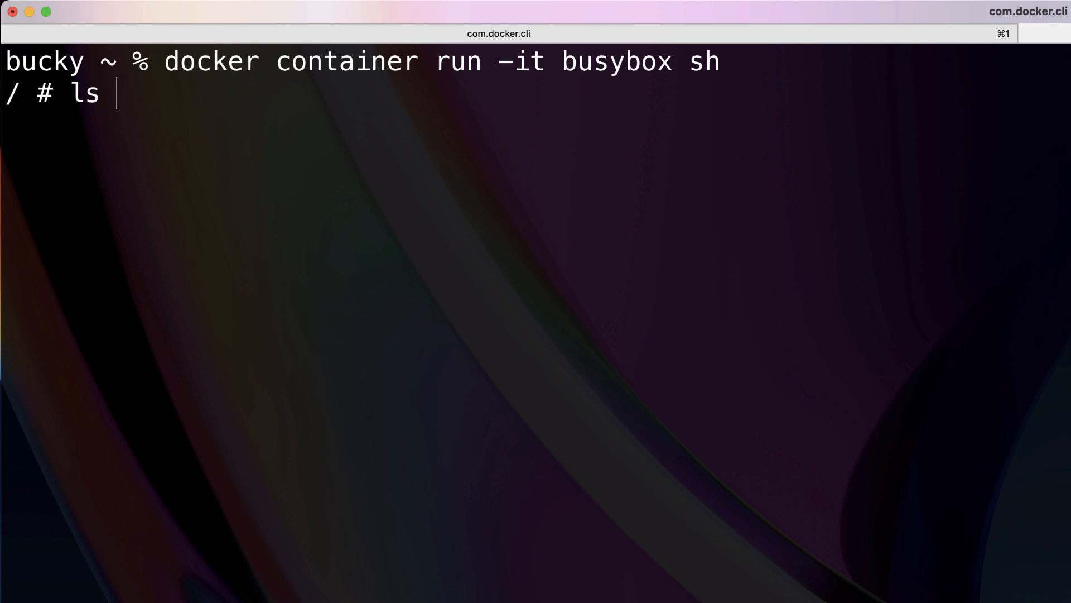
text(-la)
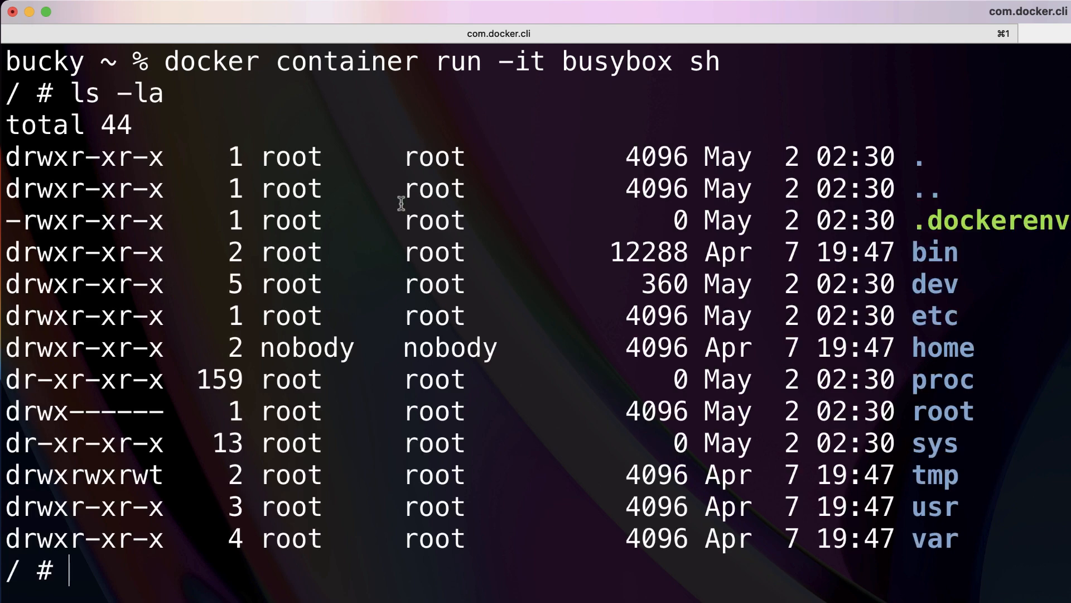
mouse_move(355, 180)
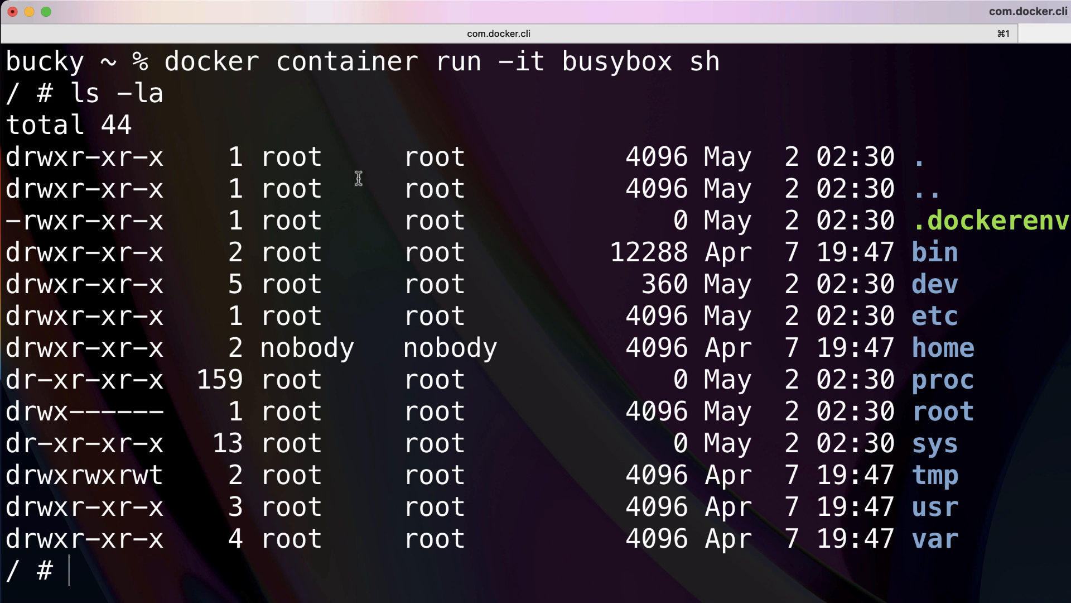
double_click(942, 347)
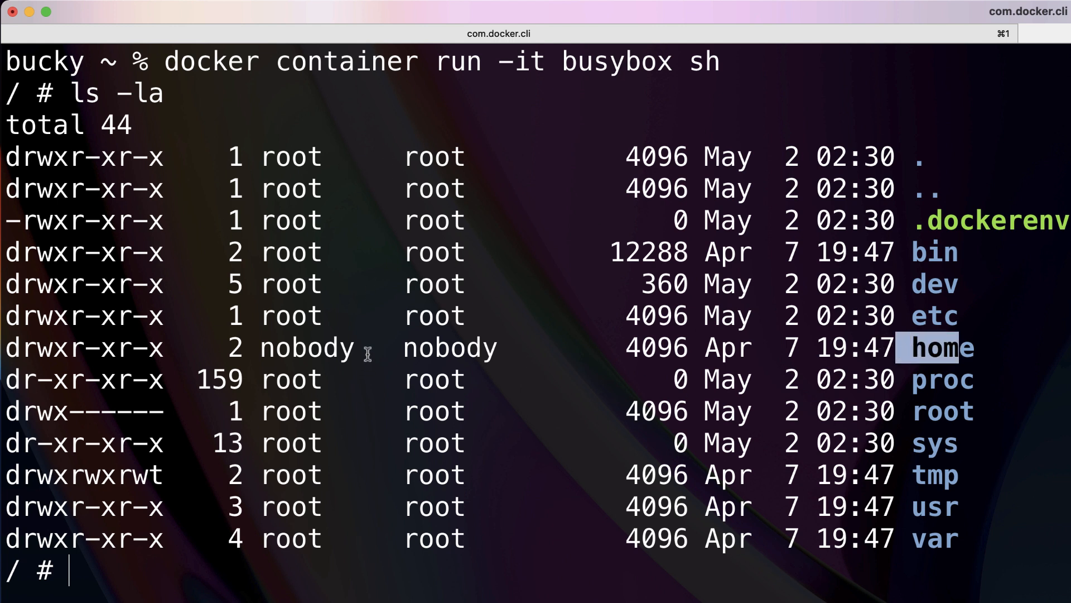
double_click(307, 348)
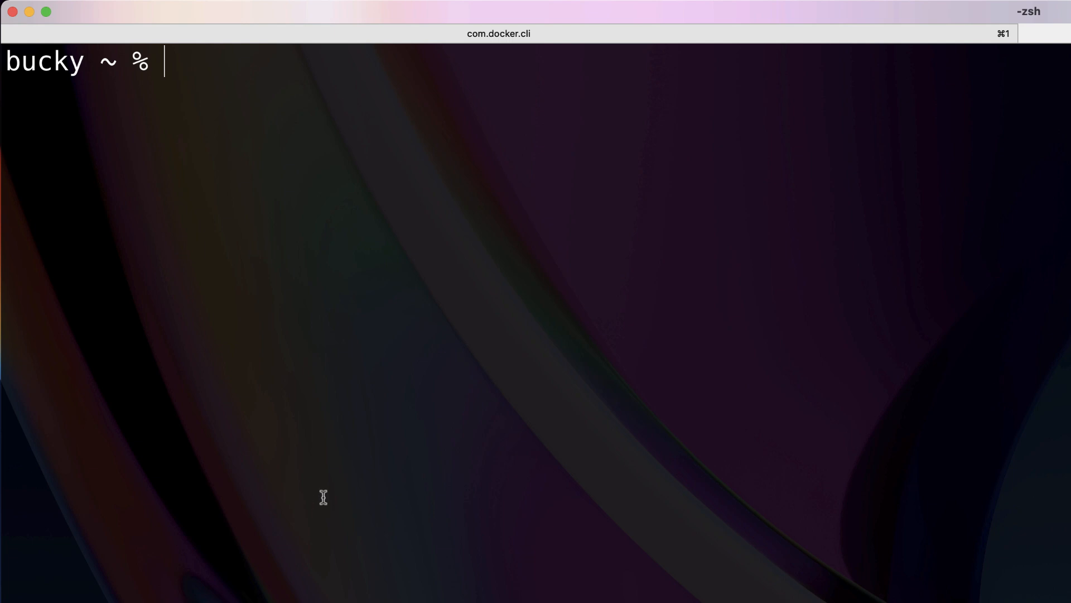
mouse_move(388, 485)
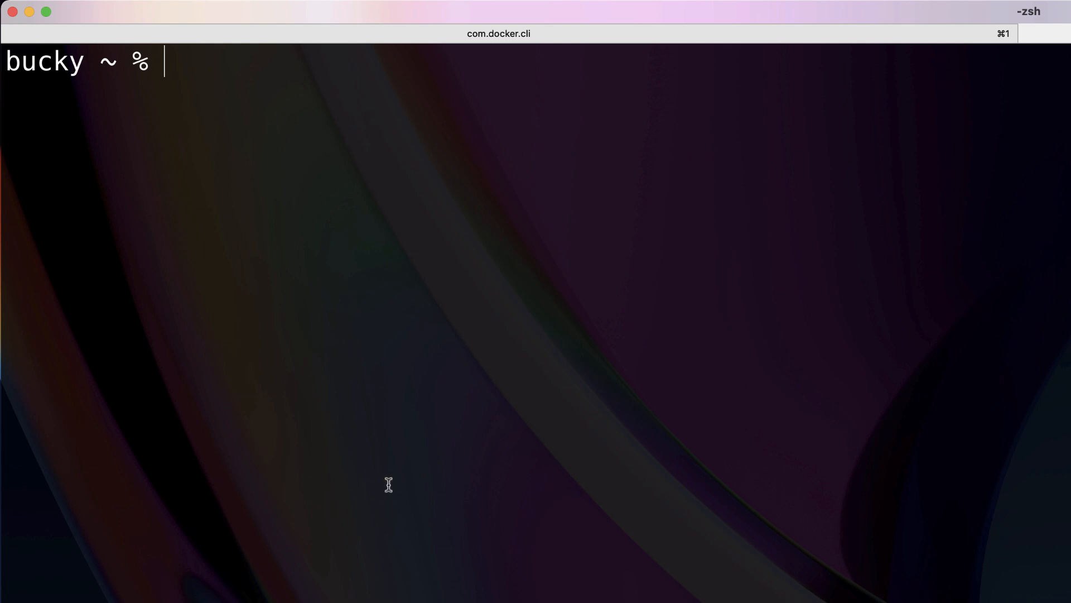
mouse_move(781, 345)
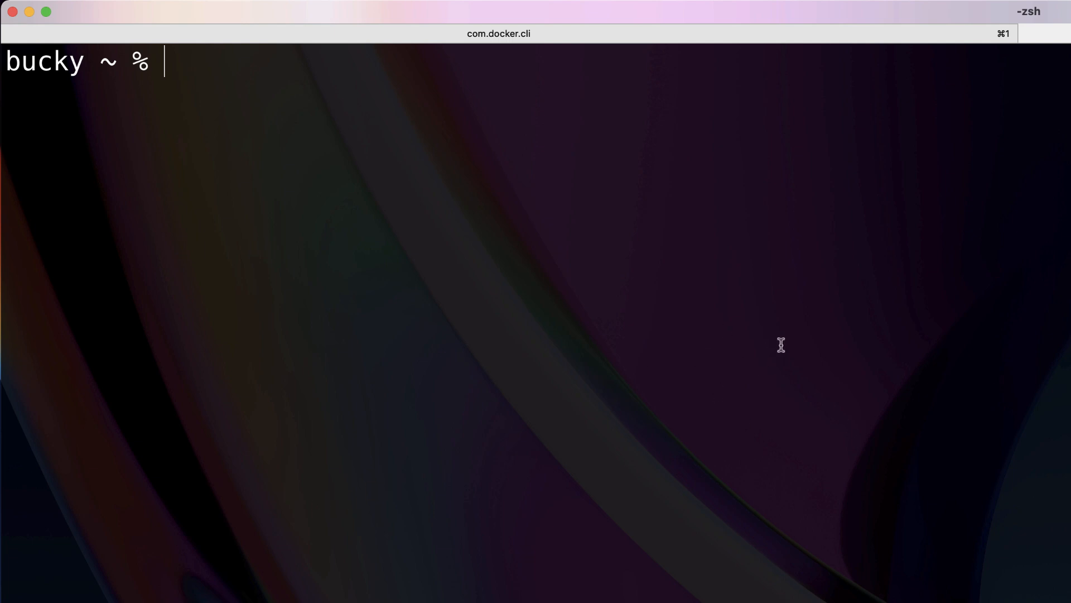